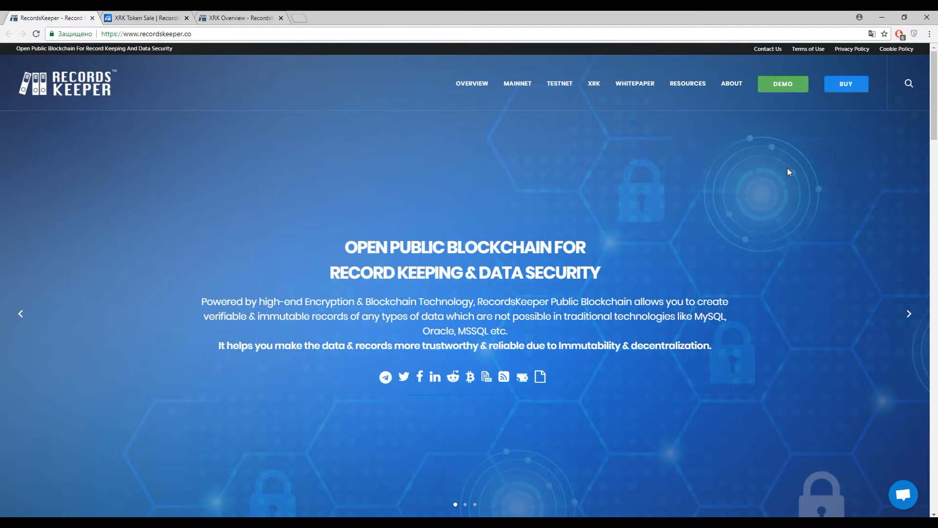
mouse_move(807, 160)
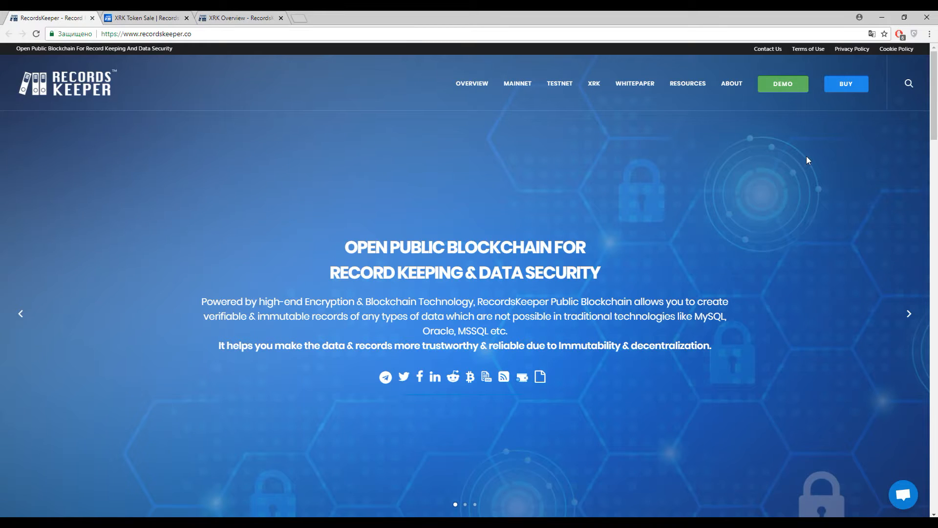
mouse_move(814, 157)
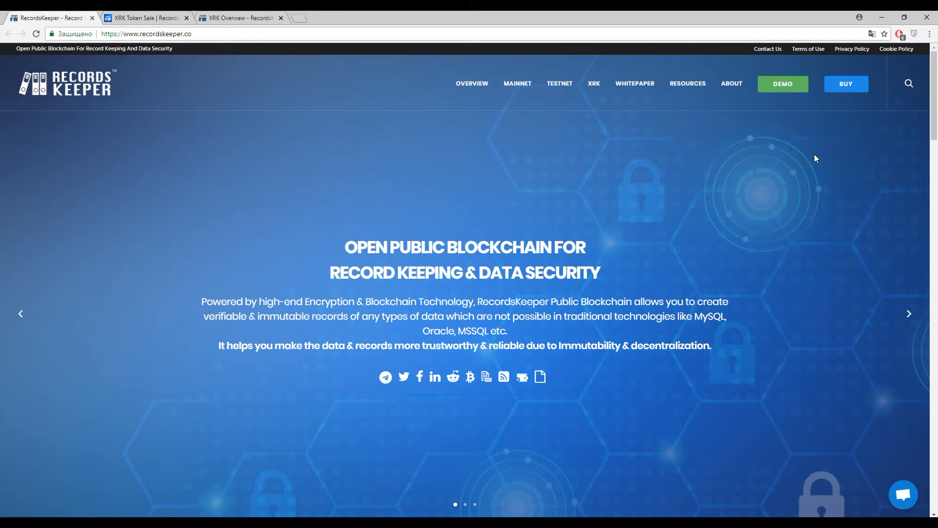
mouse_move(908, 312)
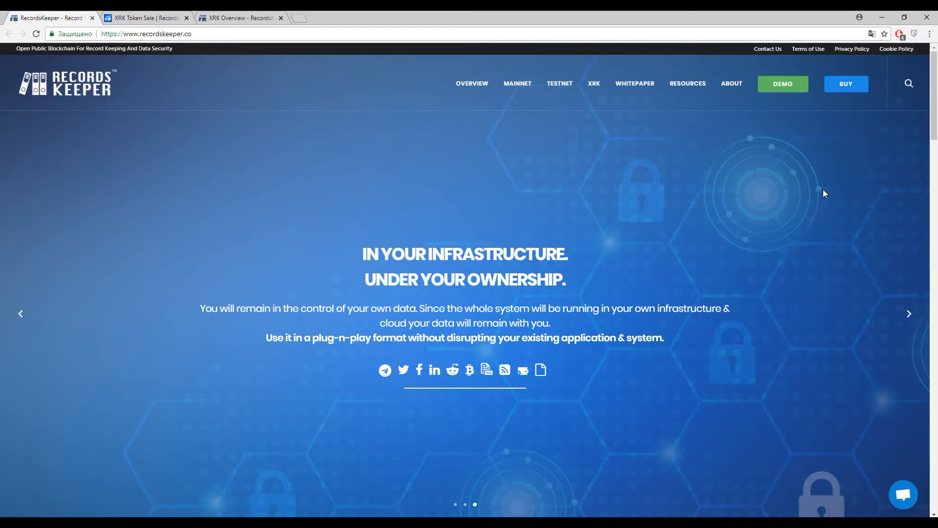
mouse_move(818, 188)
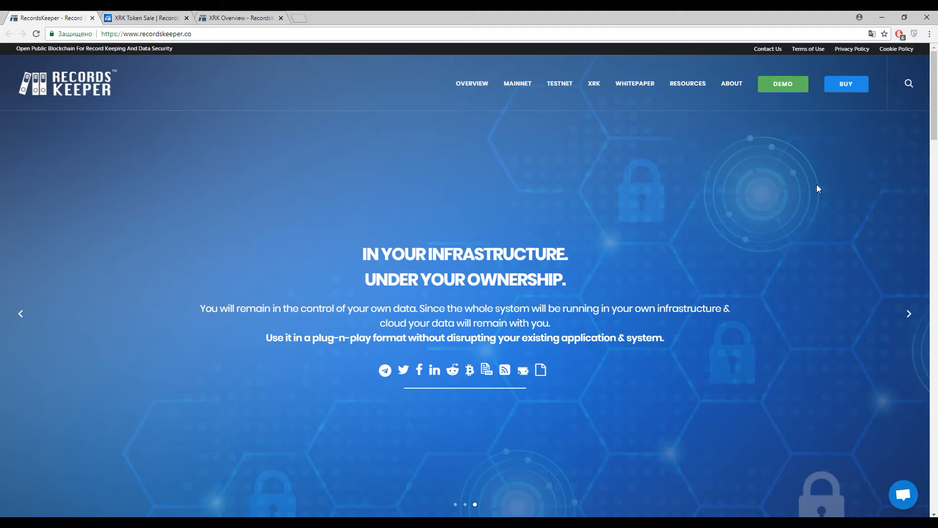
mouse_move(824, 182)
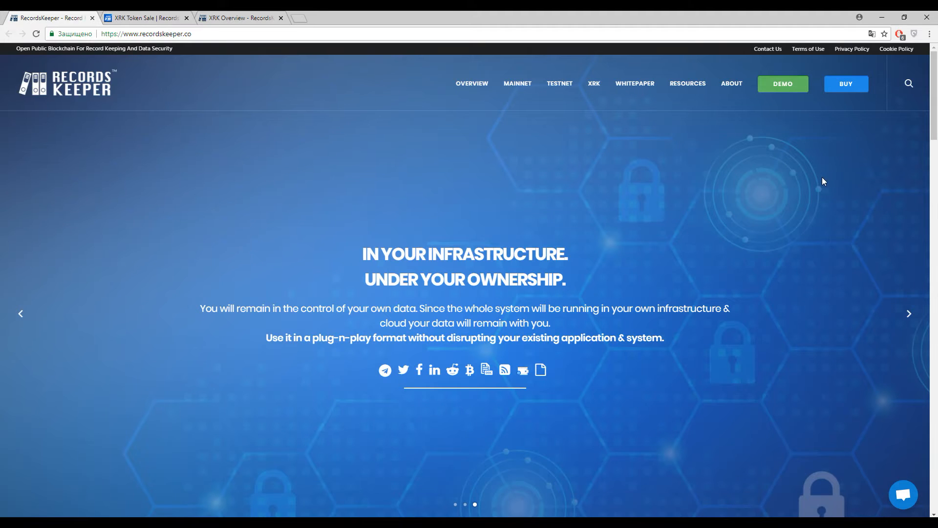
- Scroll the homepage down to the What Is RecordsKeeper? section and its intro video
scroll(down, 3)
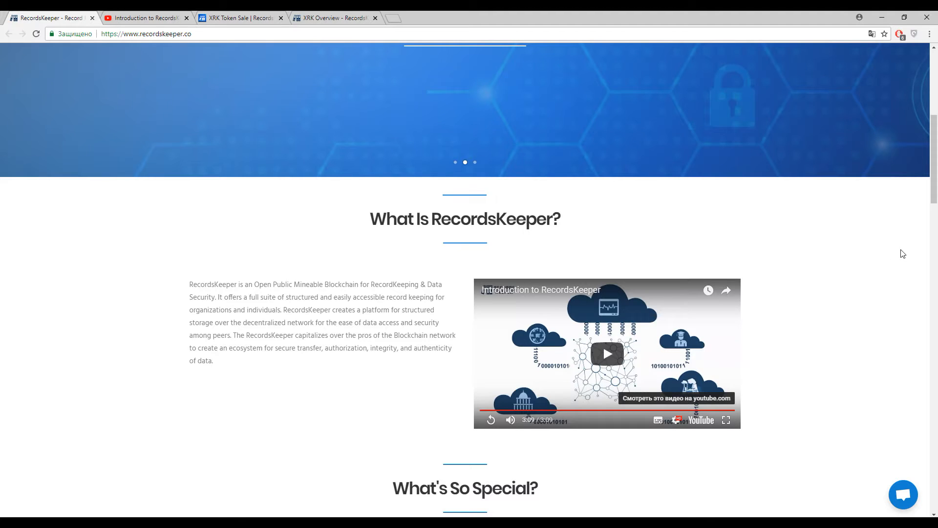
mouse_move(899, 250)
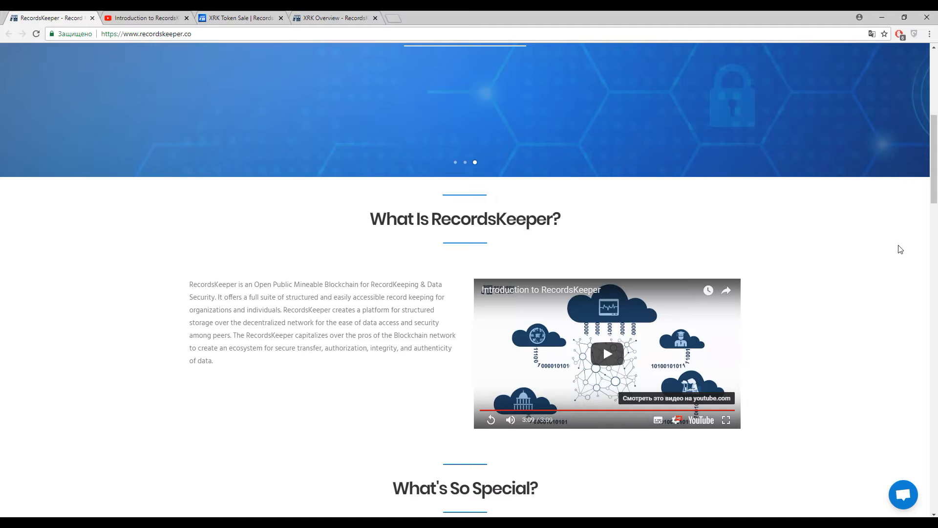
mouse_move(908, 251)
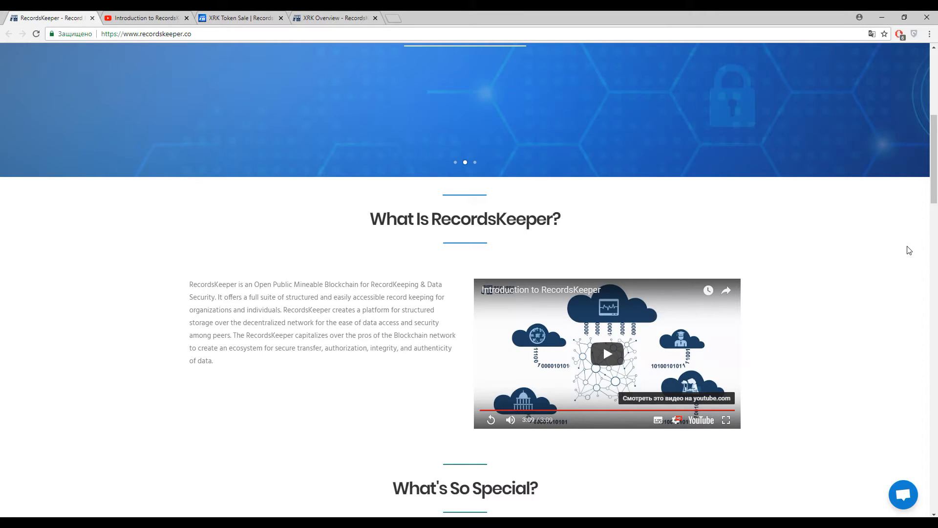
- Scroll past the Setup Blockchain block to Make Data Verifiable without Trusted Third Party
scroll(down, 3)
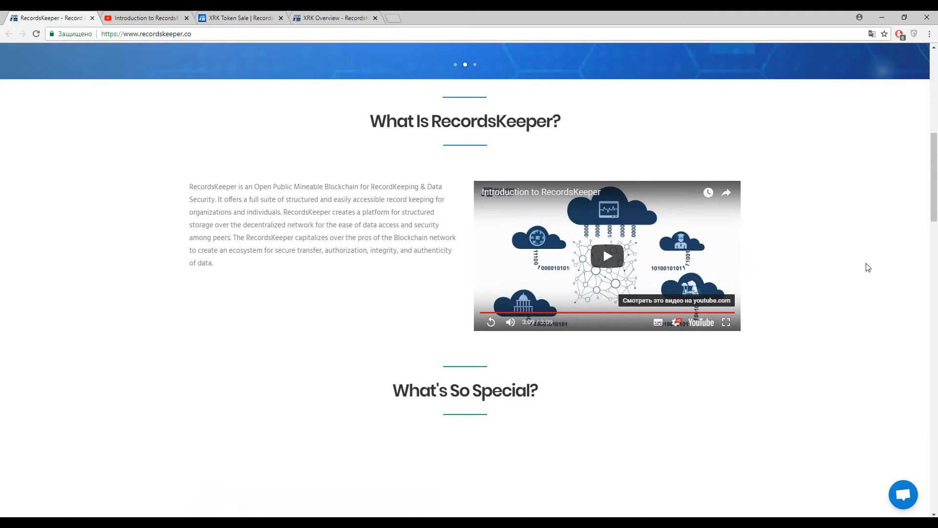
scroll(down, 3)
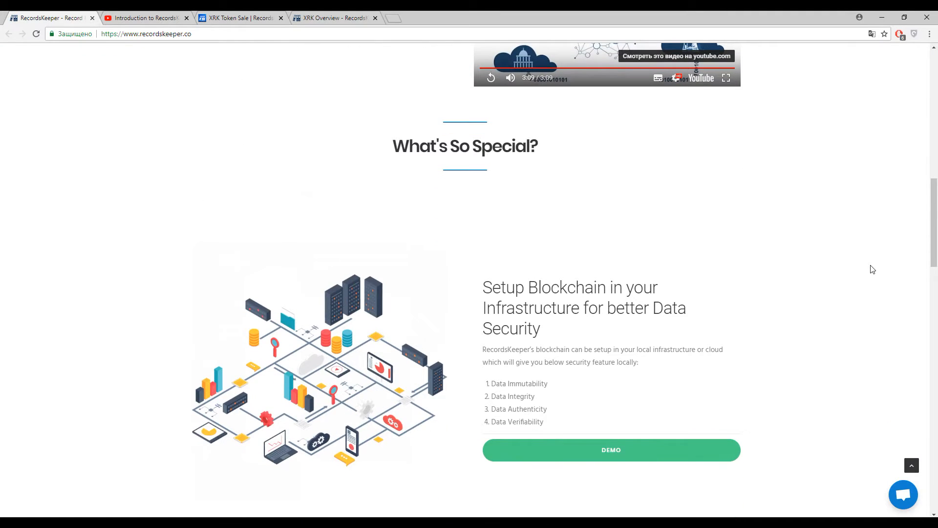
scroll(down, 3)
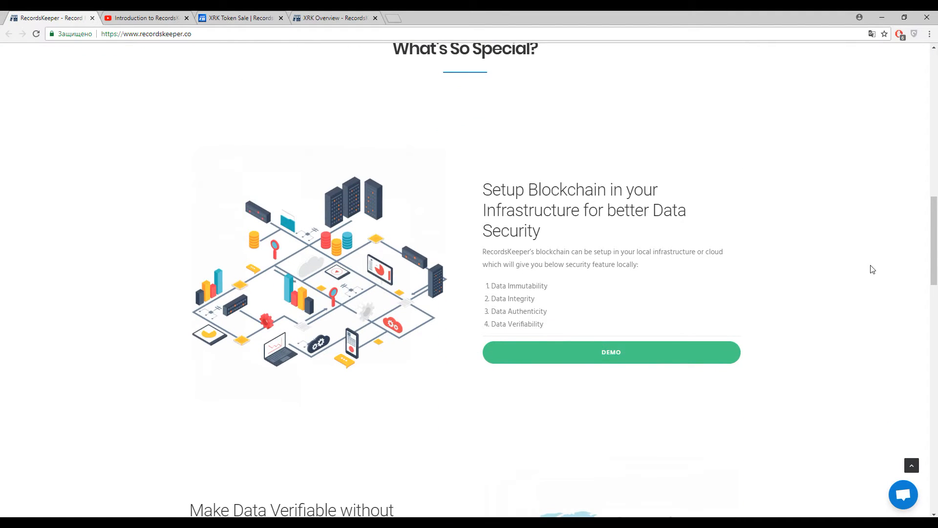
mouse_move(883, 264)
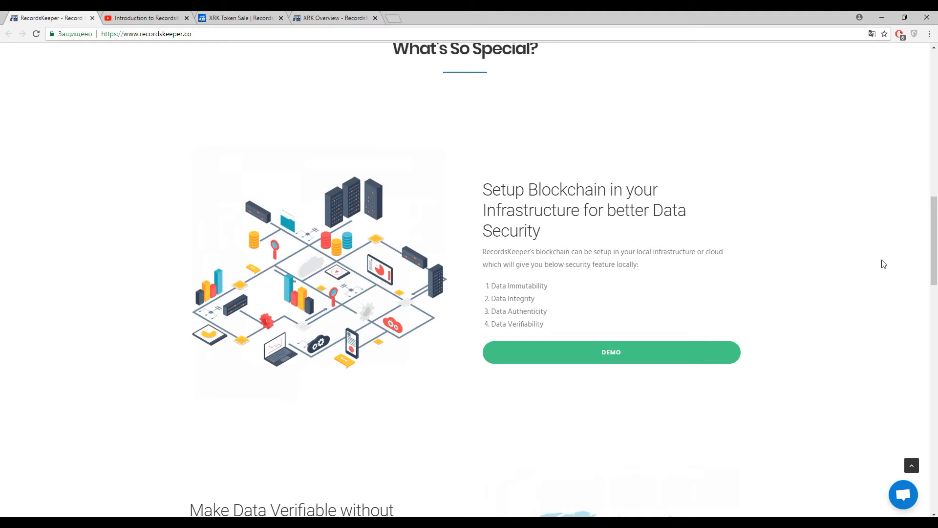
mouse_move(888, 259)
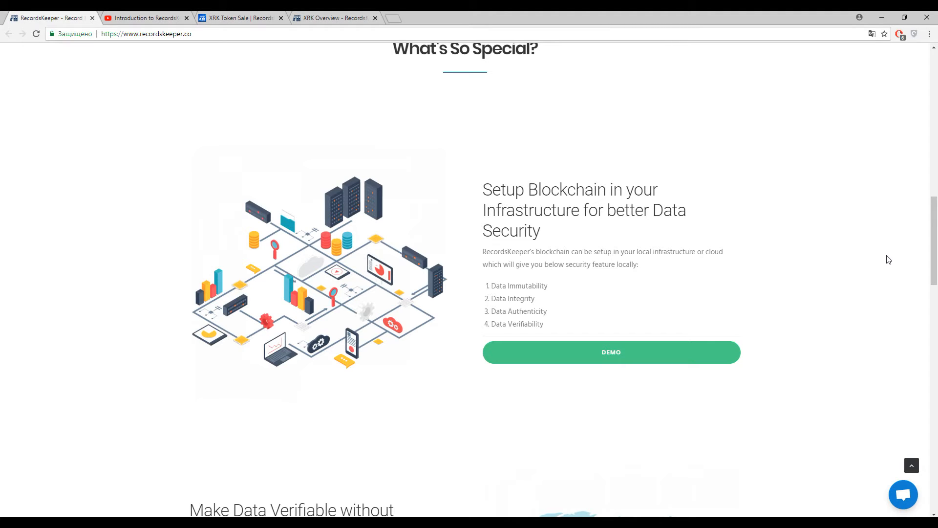
mouse_move(900, 248)
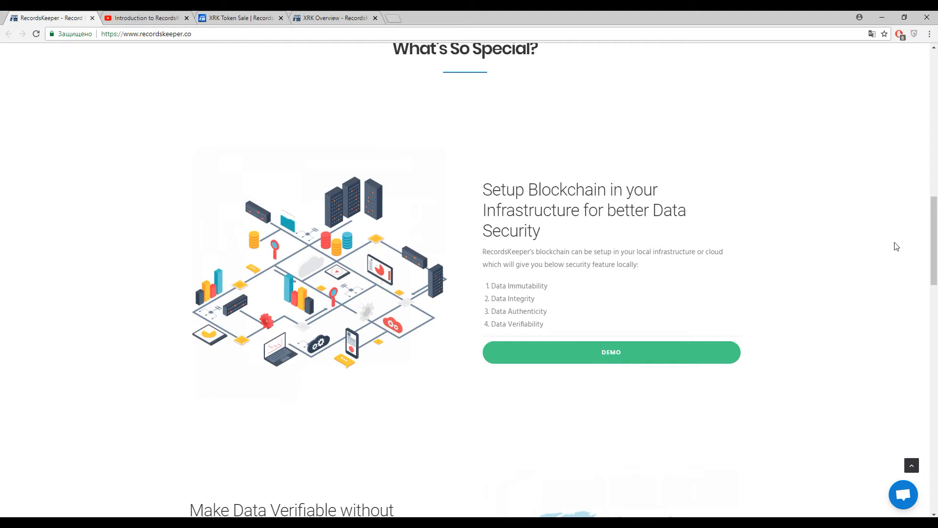
mouse_move(871, 219)
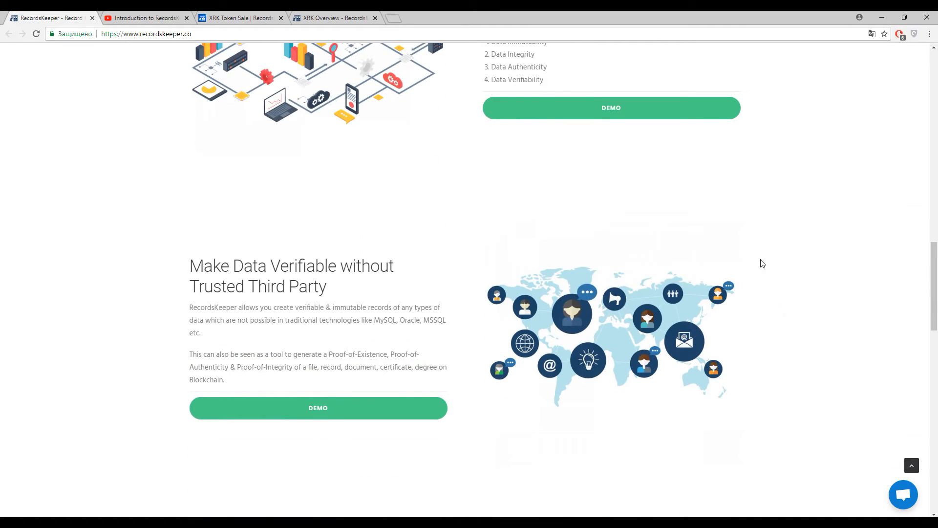
mouse_move(833, 203)
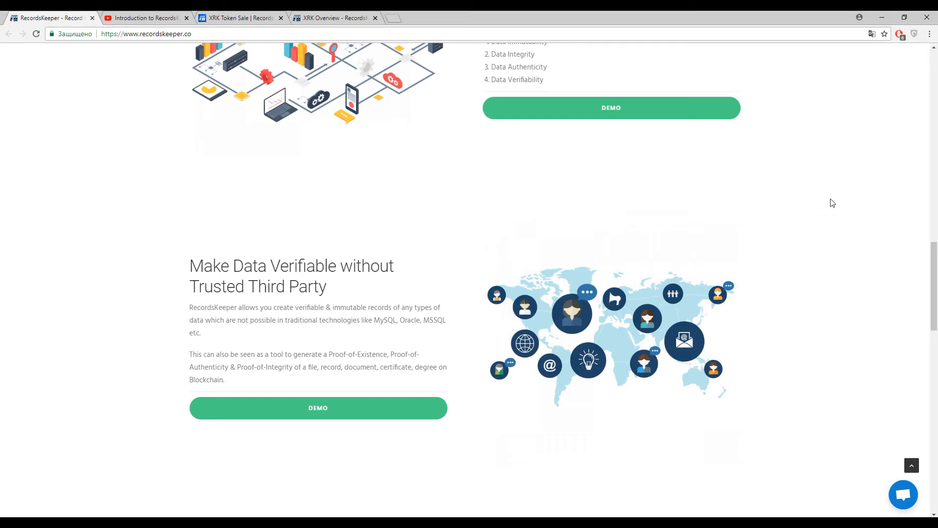
mouse_move(837, 200)
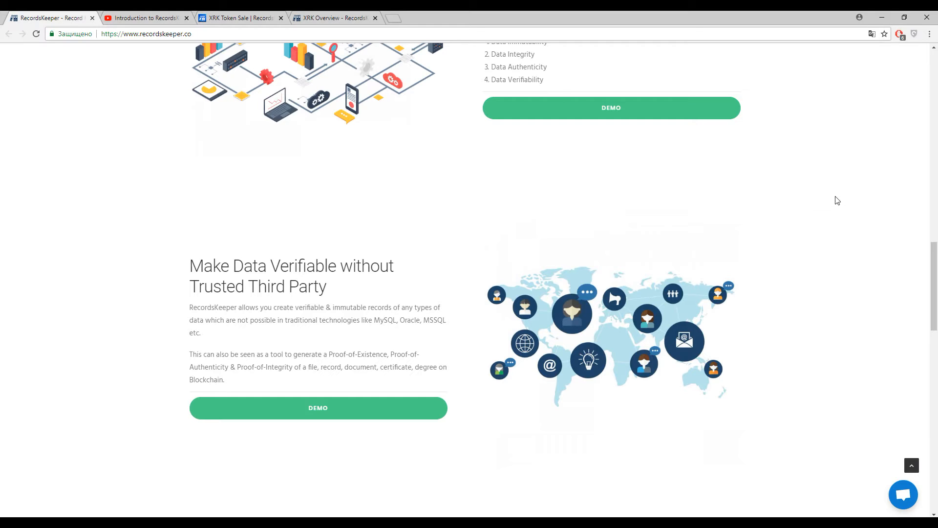
mouse_move(840, 201)
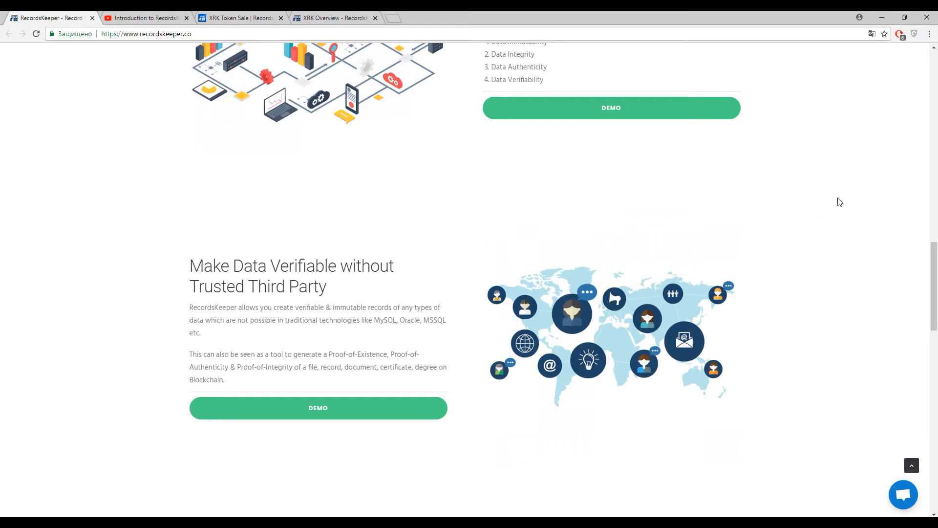
mouse_move(837, 205)
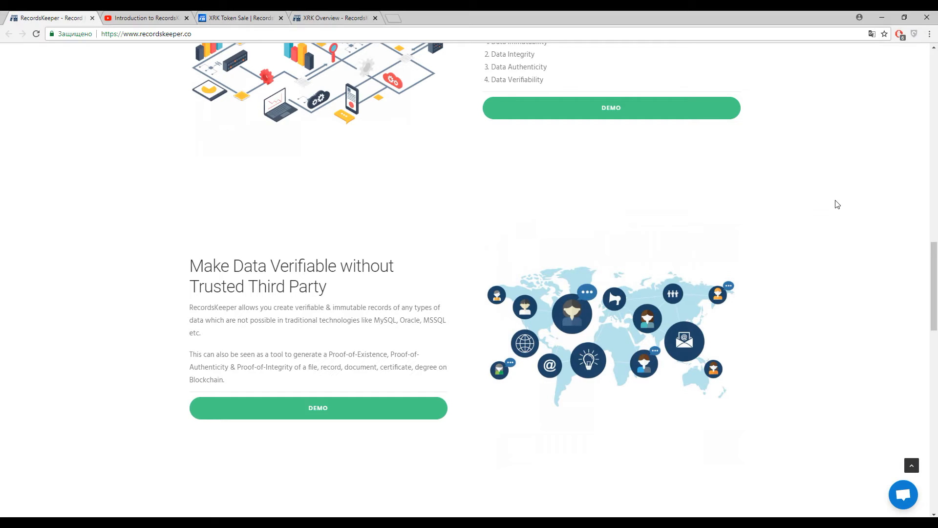
mouse_move(837, 184)
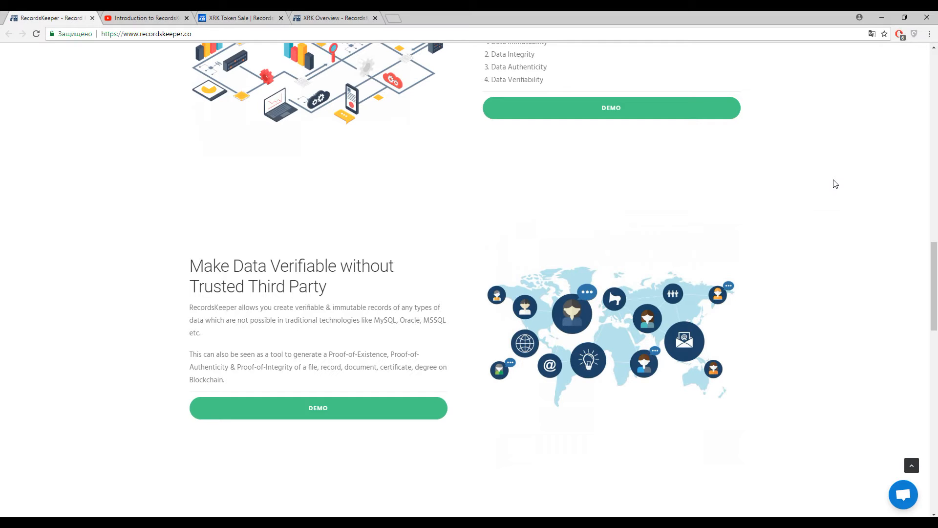
mouse_move(845, 174)
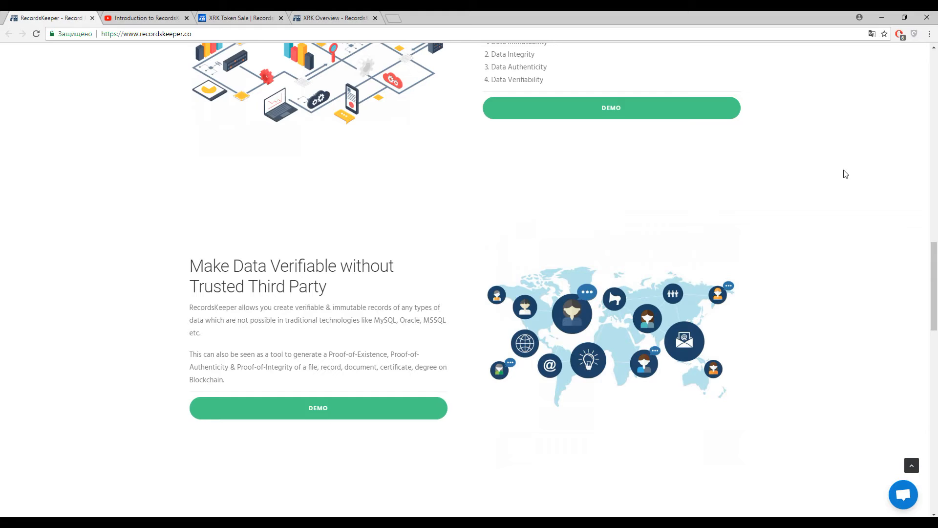
mouse_move(850, 170)
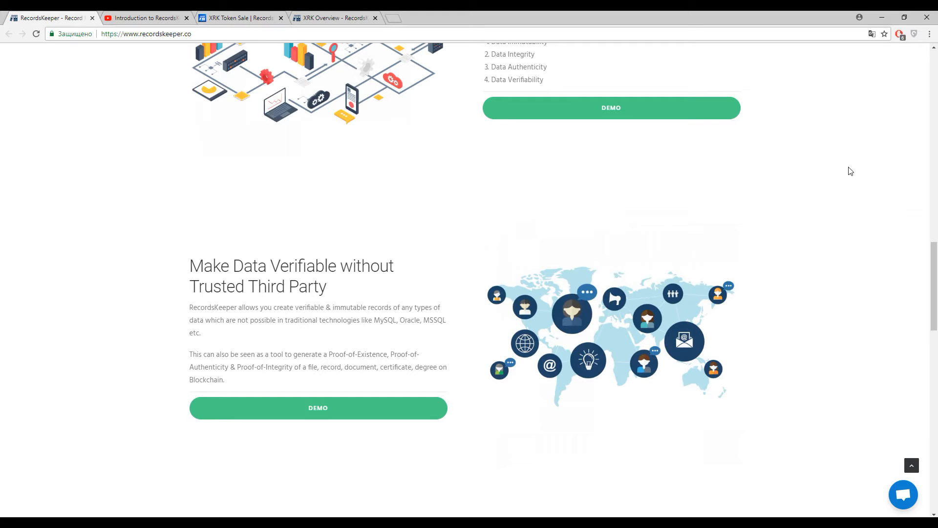
mouse_move(856, 170)
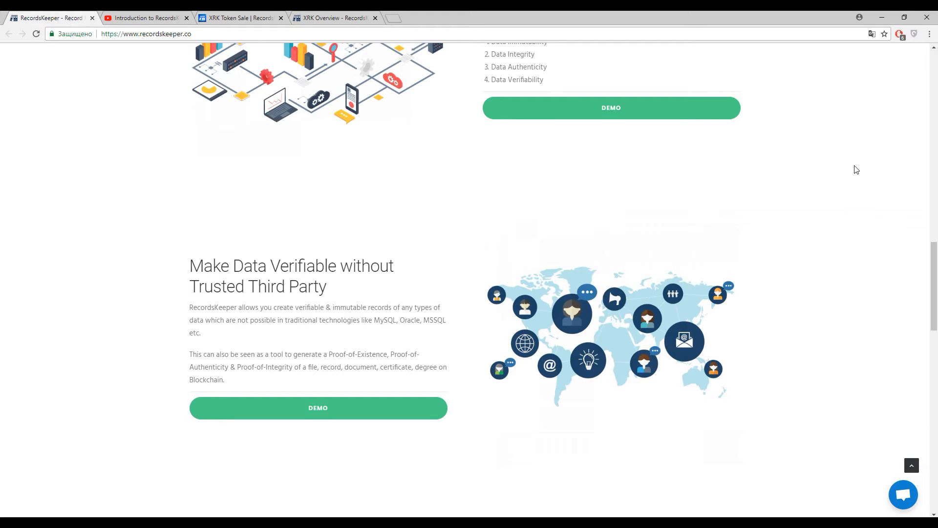
mouse_move(871, 169)
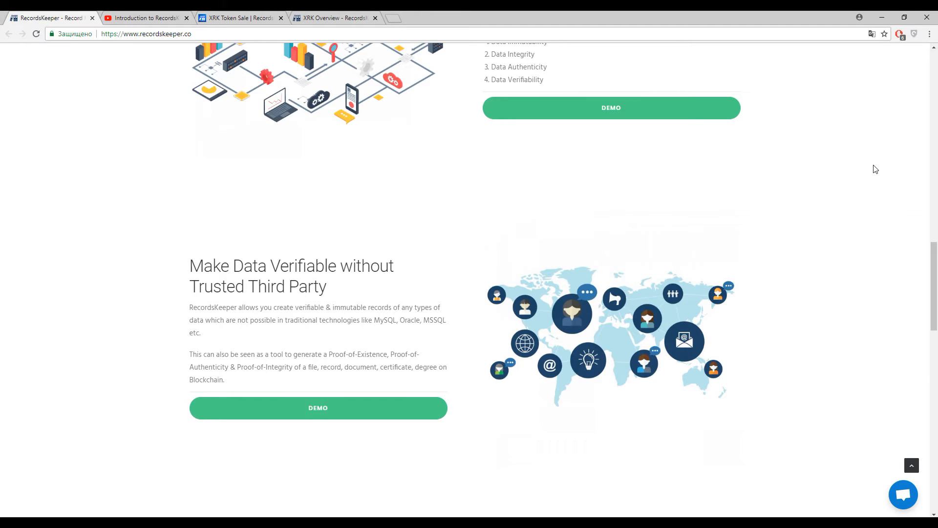
- Scroll through the four How To Get Started steps to Where Can We Use RecordsKeeper?
scroll(down, 3)
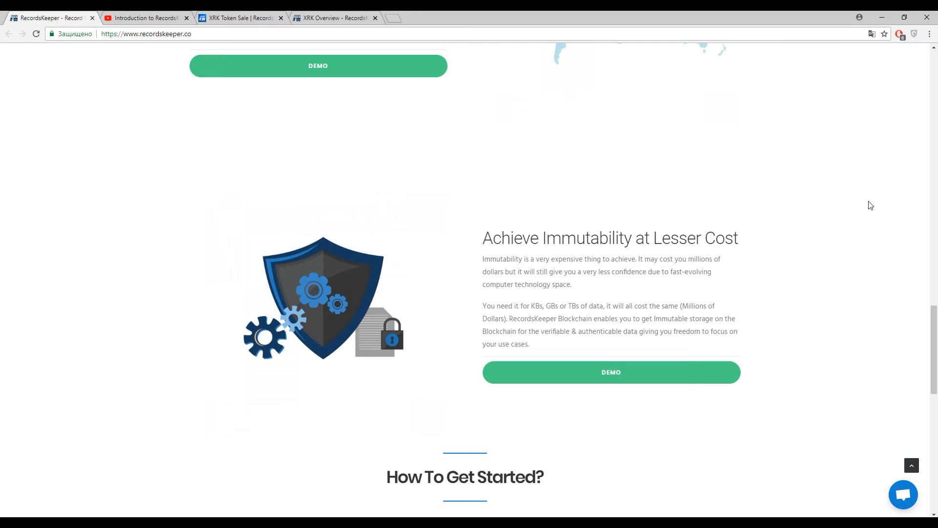
mouse_move(873, 202)
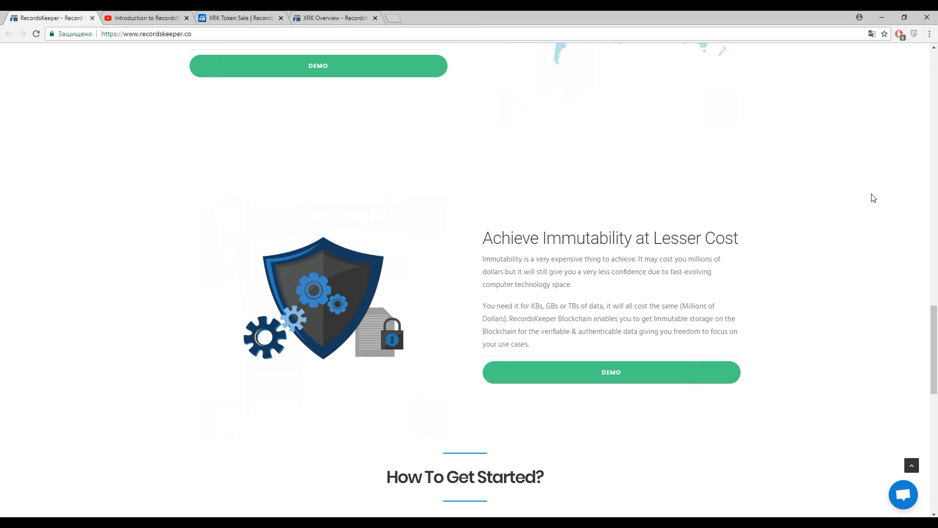
mouse_move(824, 307)
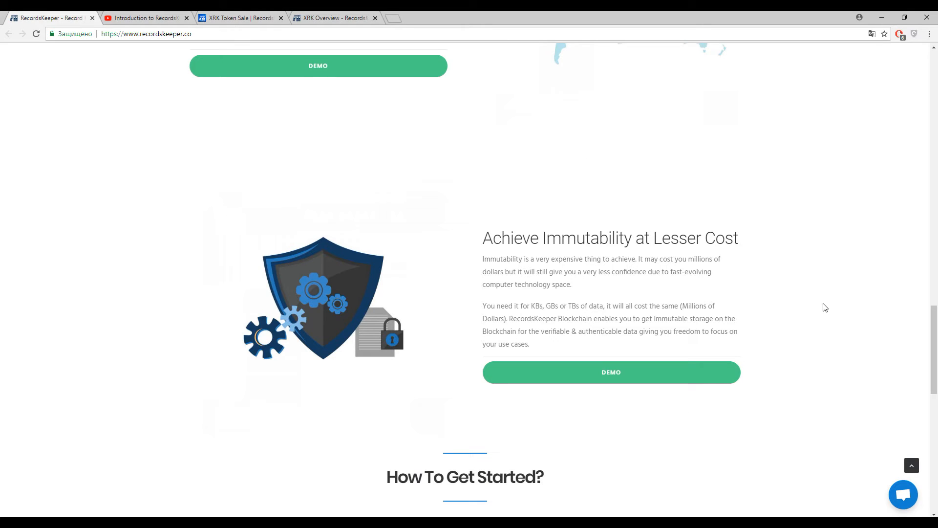
mouse_move(852, 280)
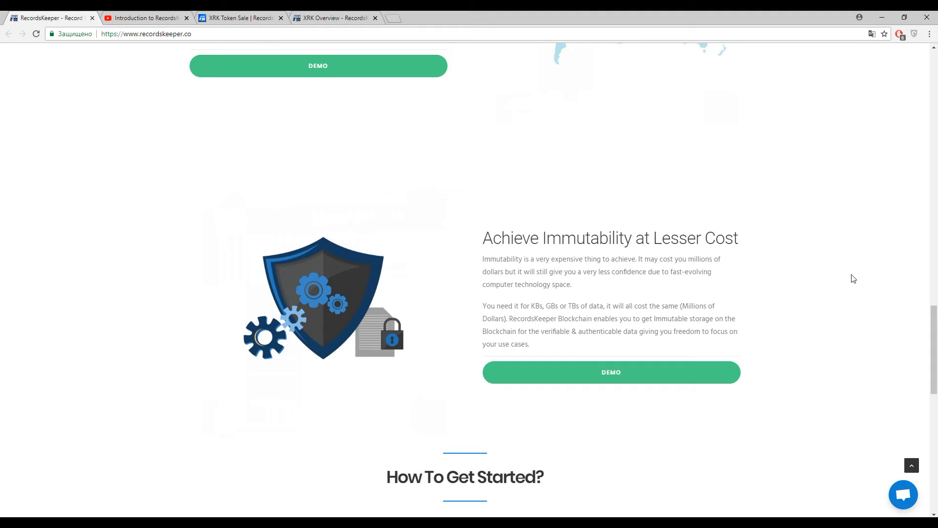
scroll(down, 3)
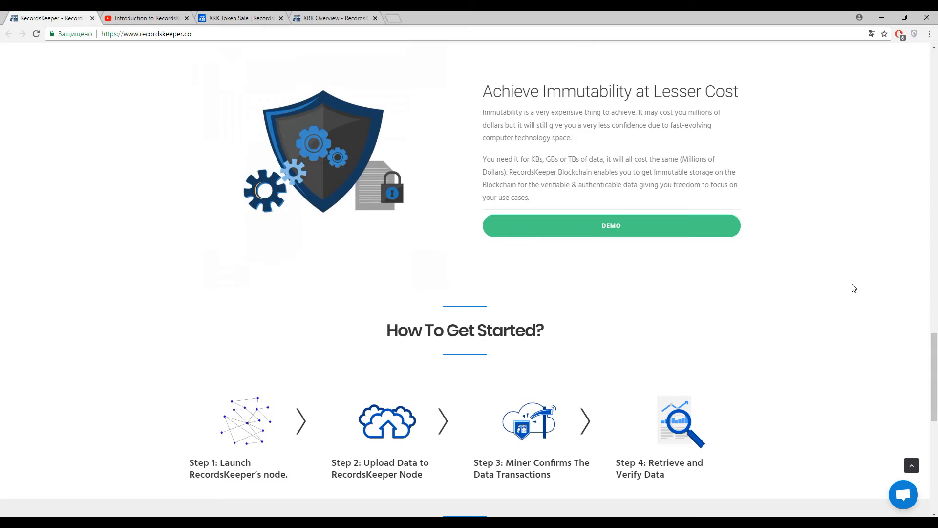
scroll(down, 3)
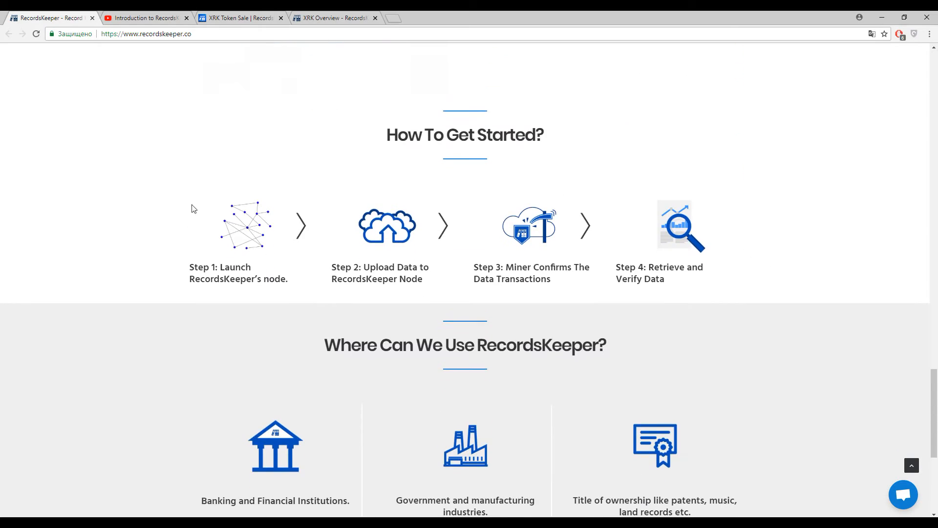
mouse_move(300, 204)
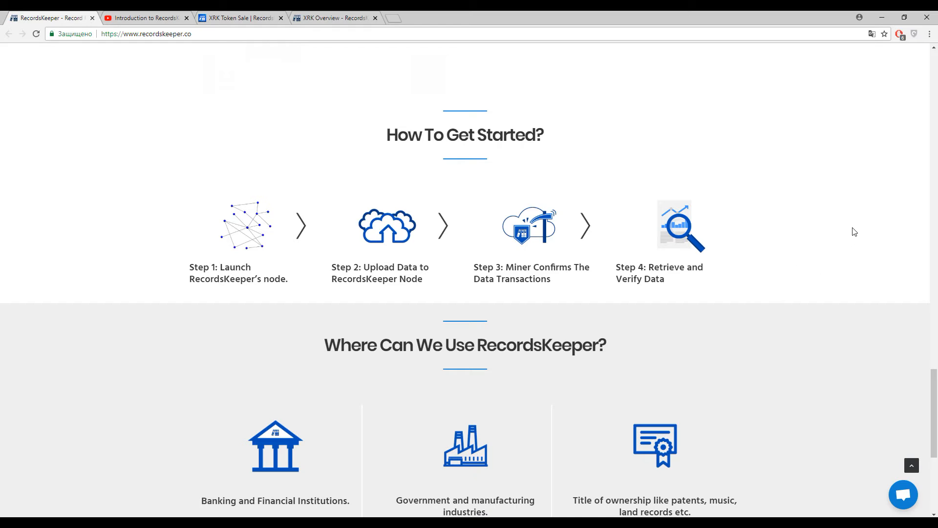
mouse_move(780, 271)
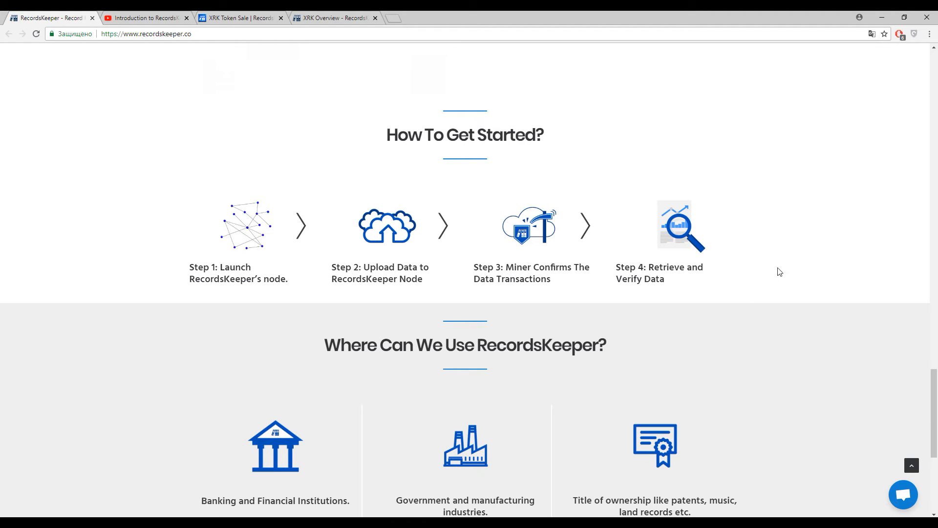
mouse_move(781, 260)
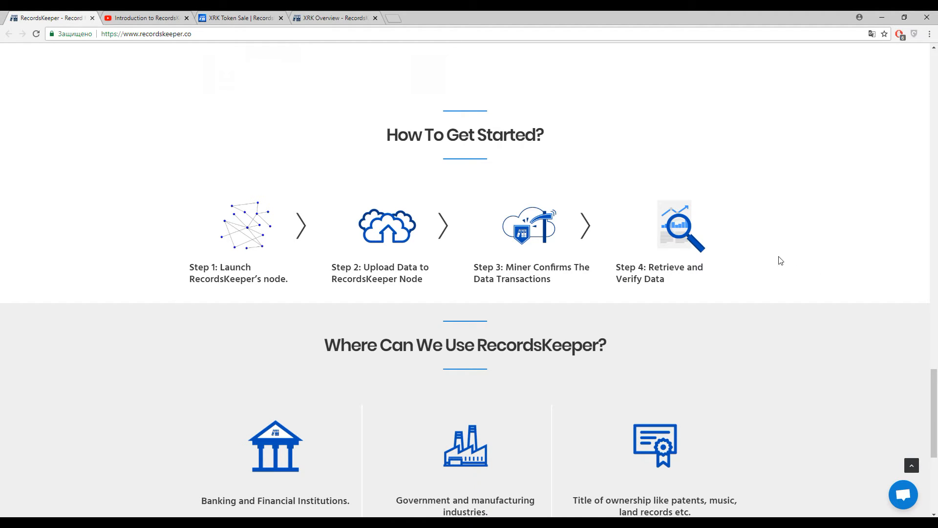
mouse_move(794, 222)
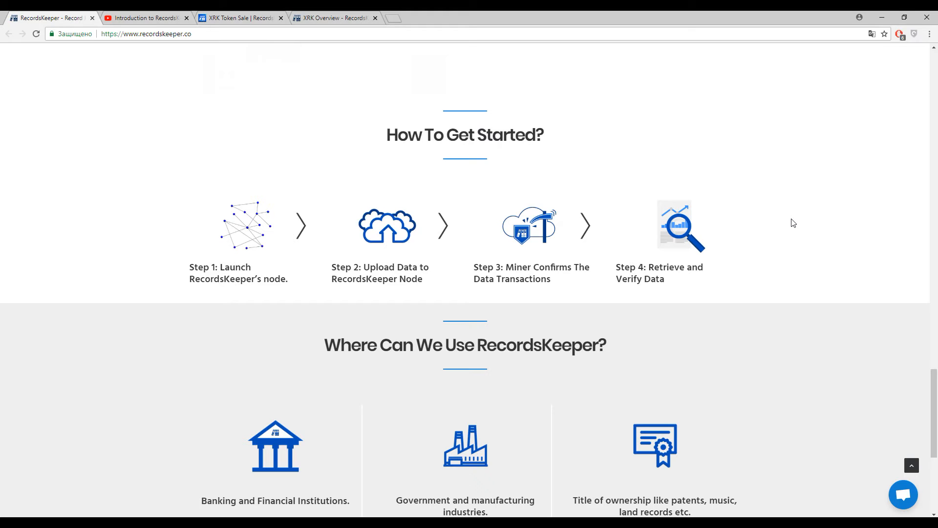
mouse_move(399, 192)
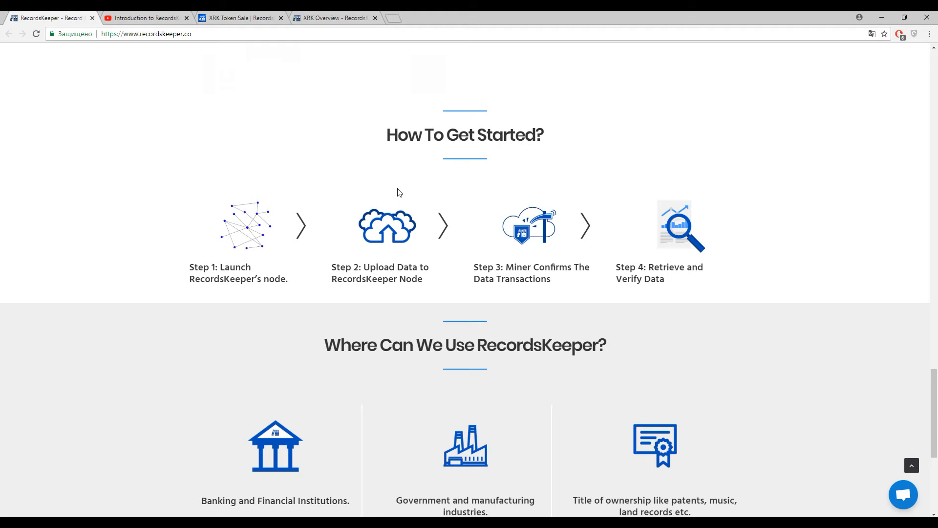
mouse_move(214, 320)
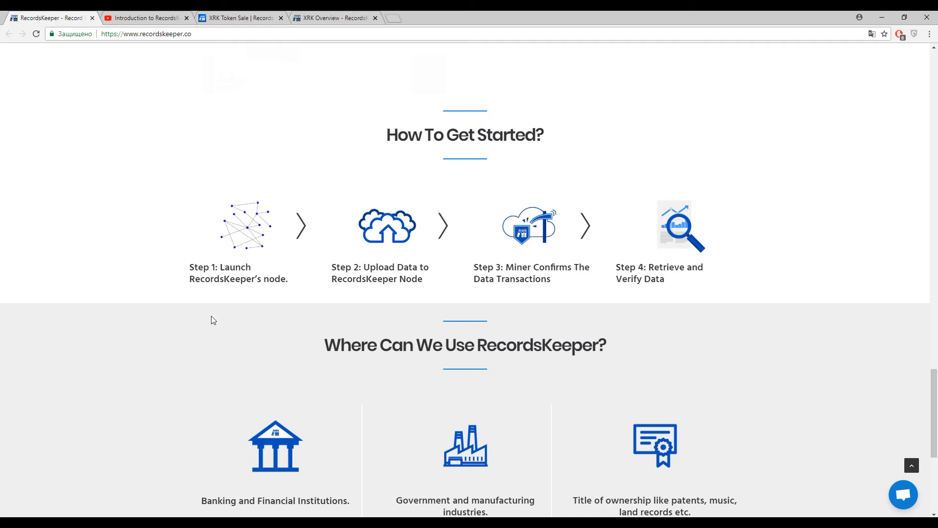
mouse_move(846, 285)
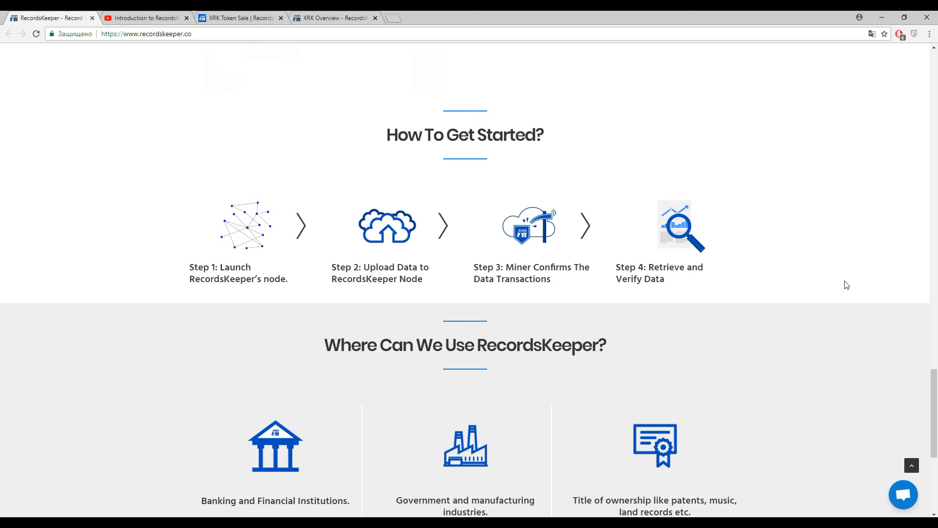
mouse_move(380, 260)
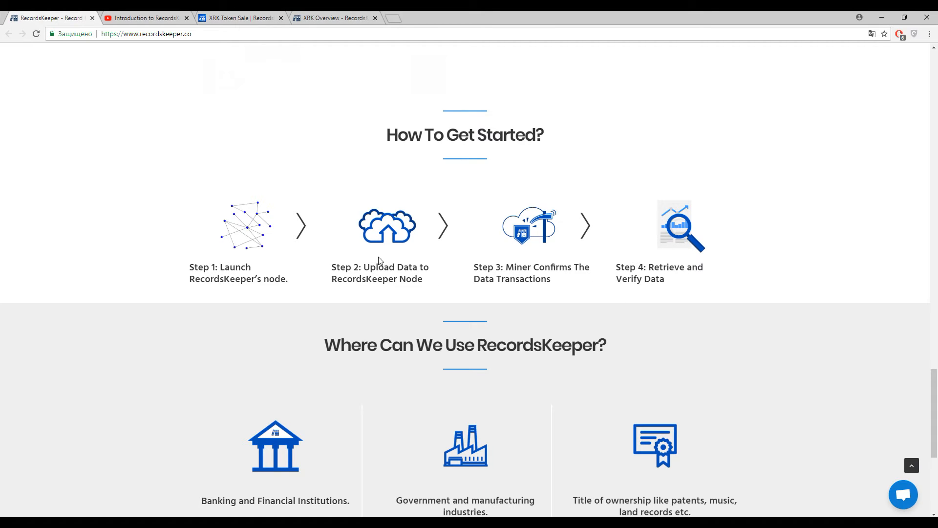
scroll(down, 3)
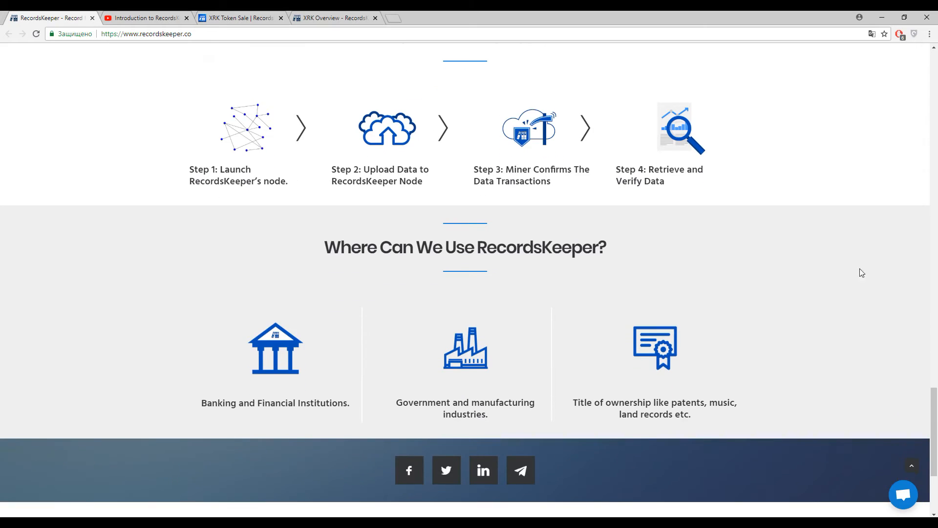
mouse_move(864, 274)
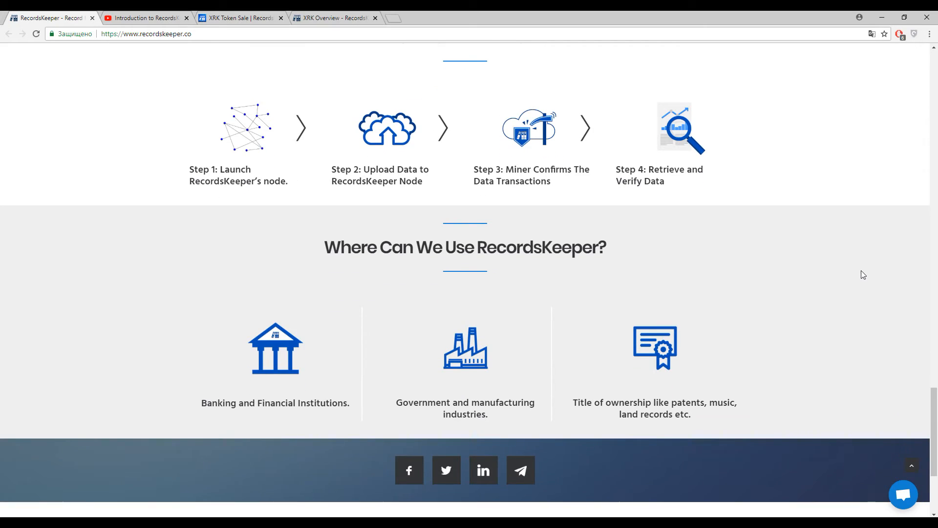
mouse_move(871, 277)
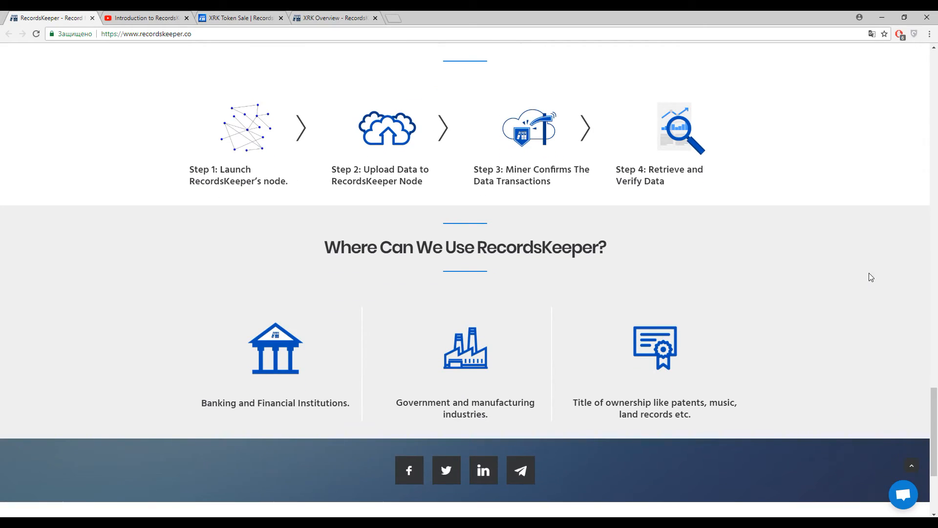
mouse_move(861, 303)
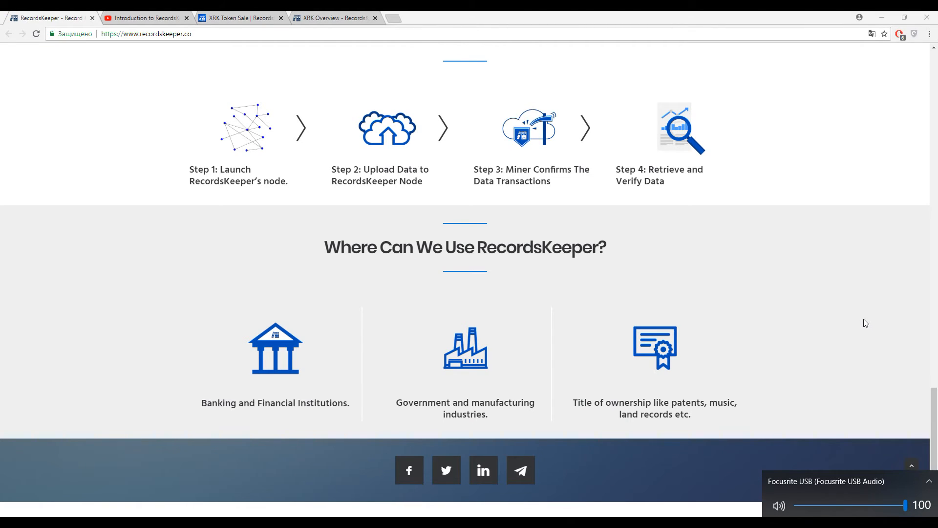
mouse_move(174, 45)
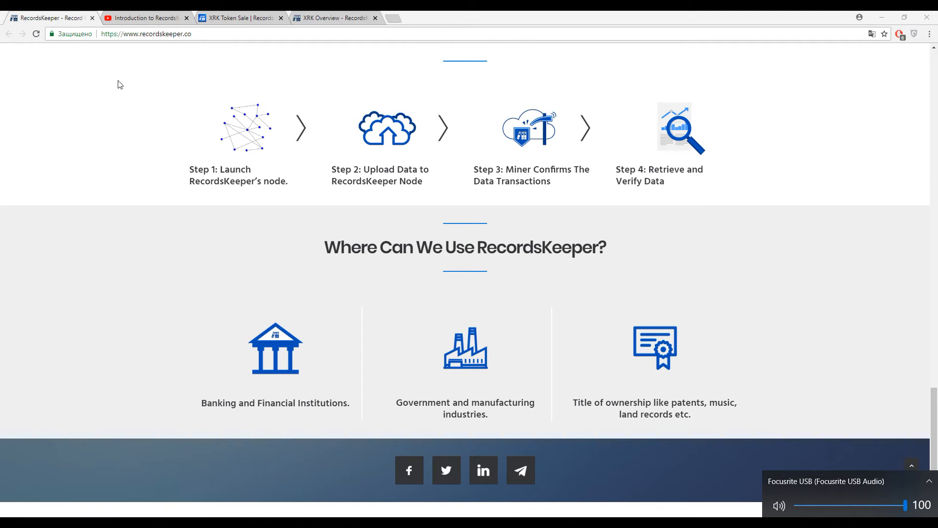
- Switch to the Introduction to RecordsKeeper YouTube tab
click(141, 17)
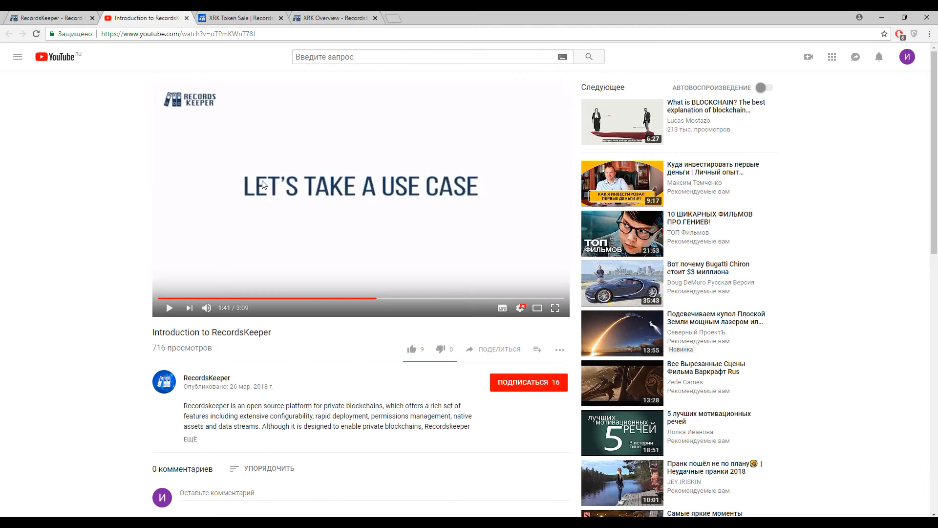
- Resume the intro video and watch the use cases through to Educational Institutes at about 2:40
click(554, 308)
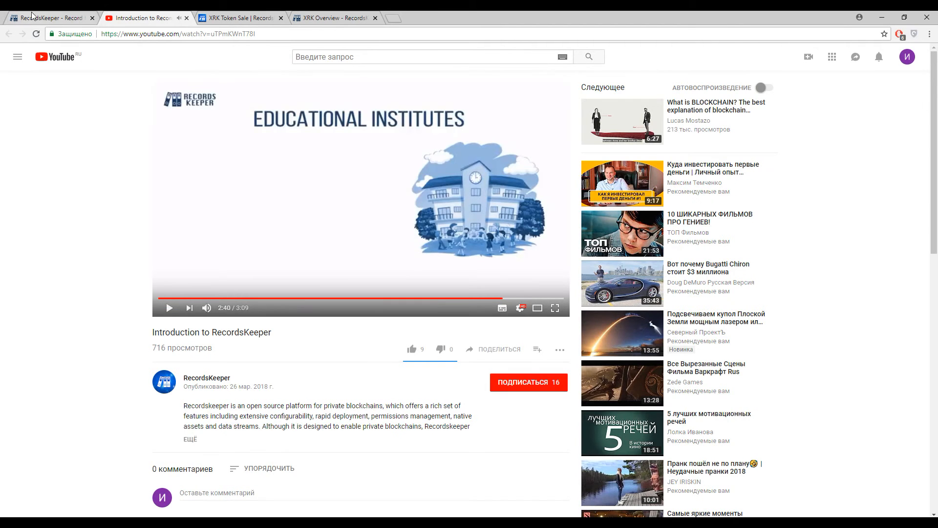
- Return to the RecordsKeeper homepage tab and scroll around its upper sections
click(47, 18)
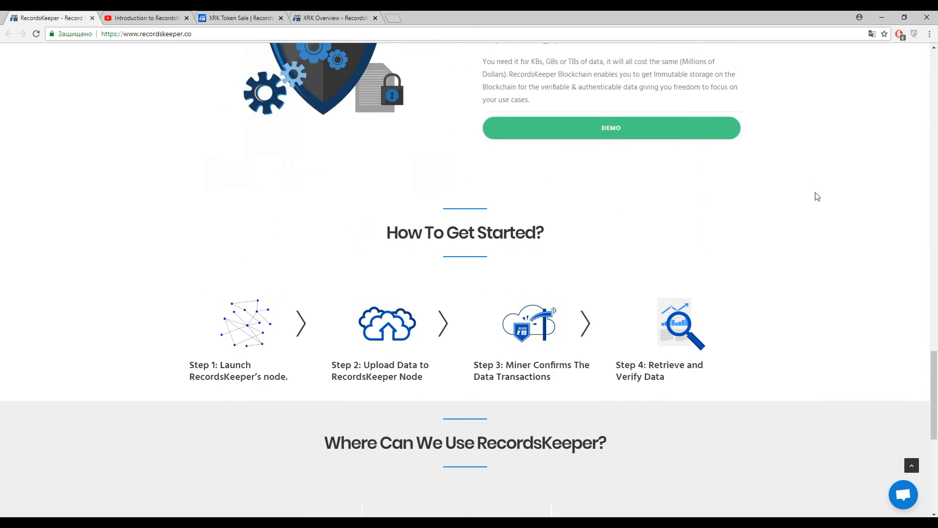
scroll(up, 3)
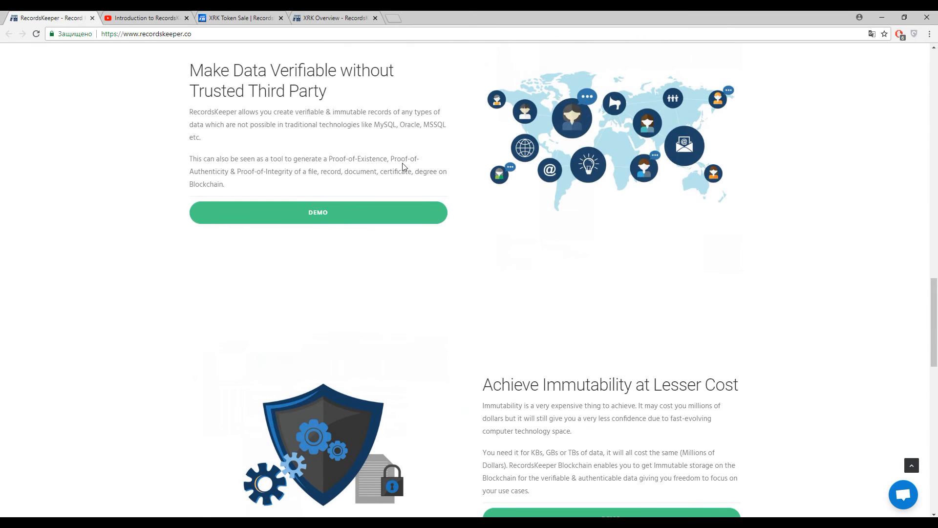
mouse_move(305, 165)
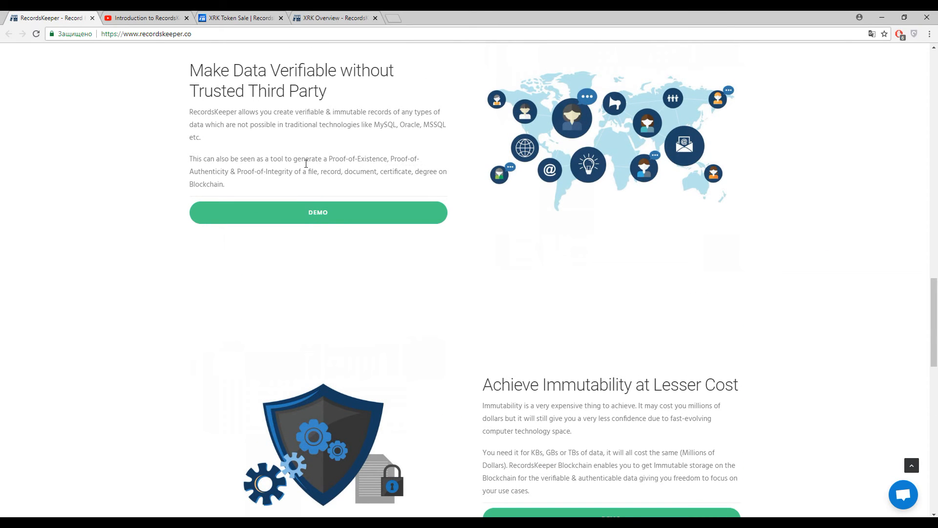
mouse_move(274, 185)
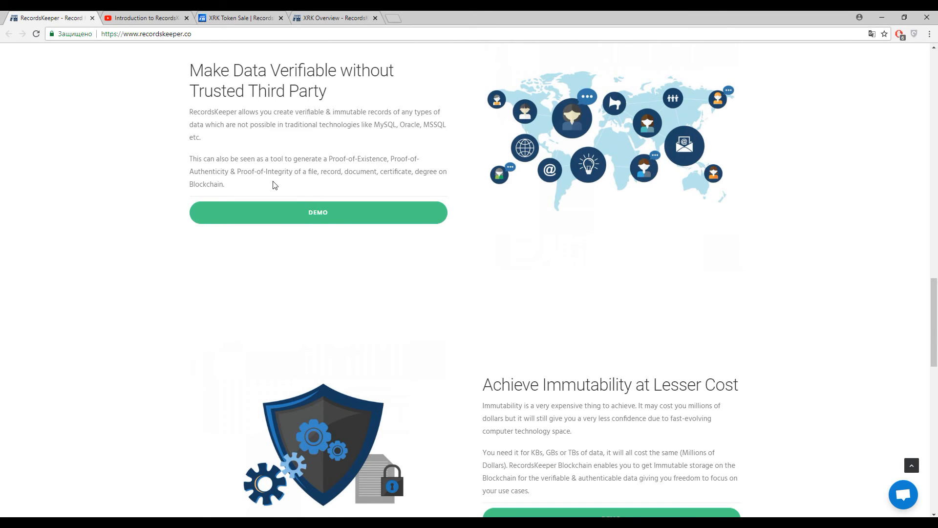
mouse_move(819, 263)
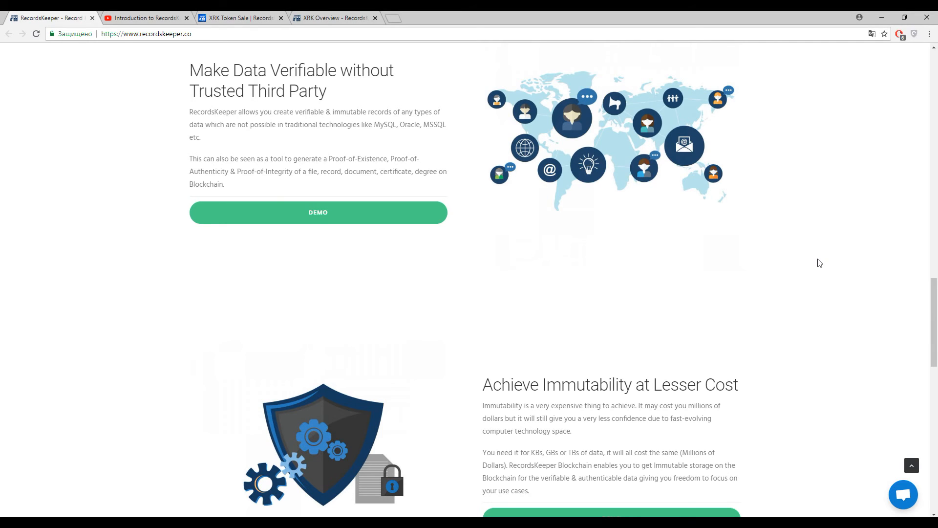
mouse_move(465, 161)
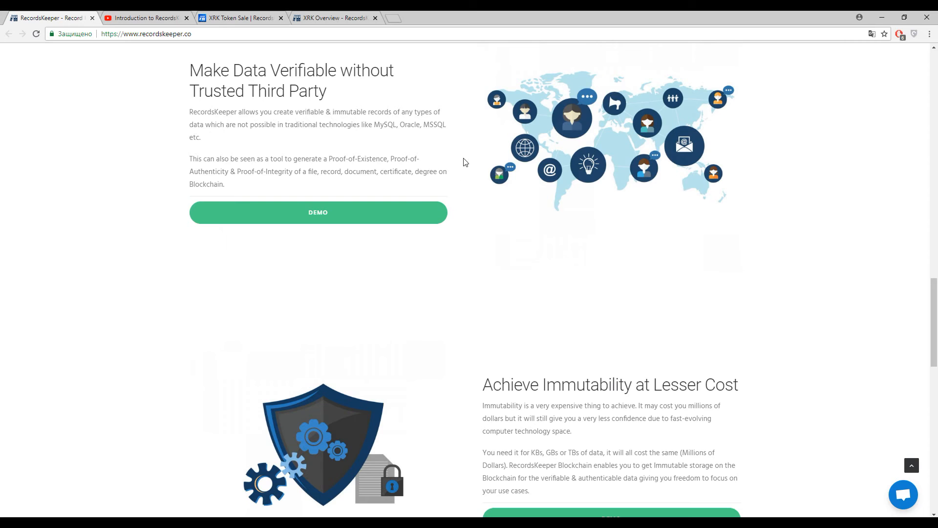
scroll(down, 3)
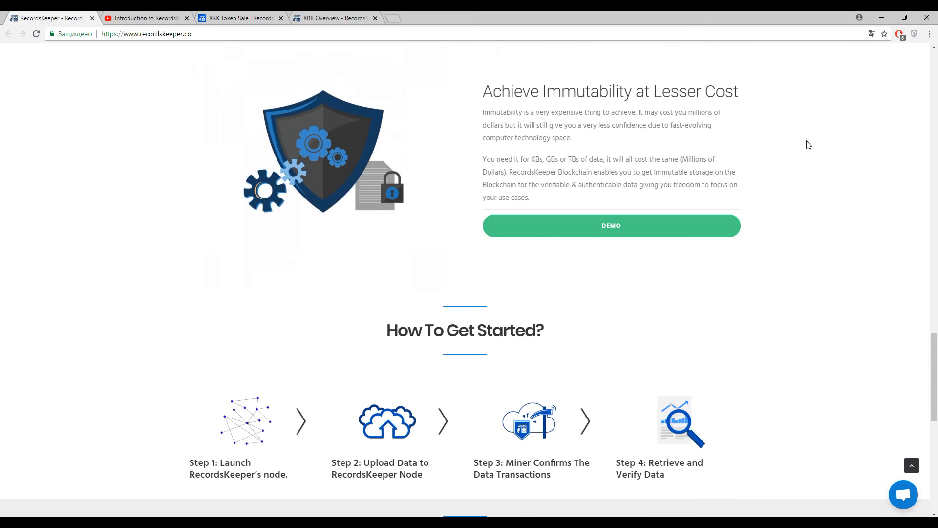
mouse_move(891, 170)
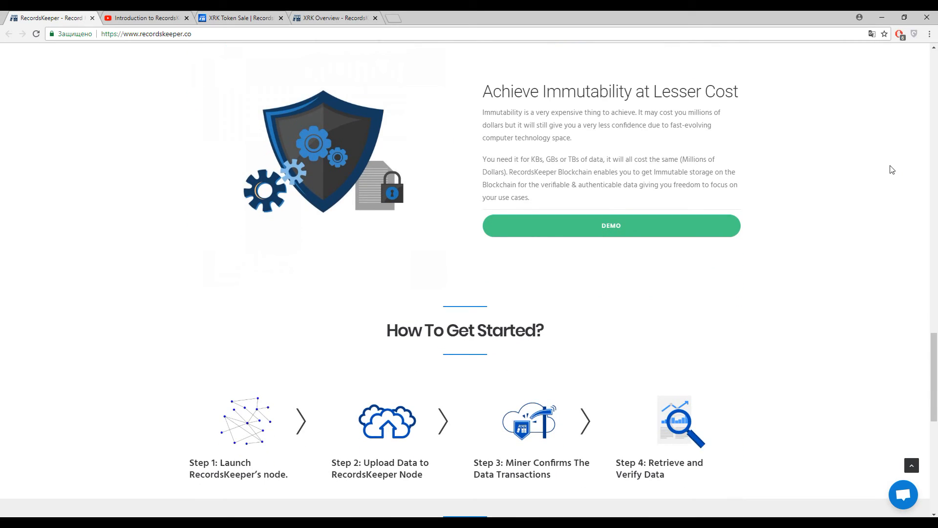
mouse_move(842, 155)
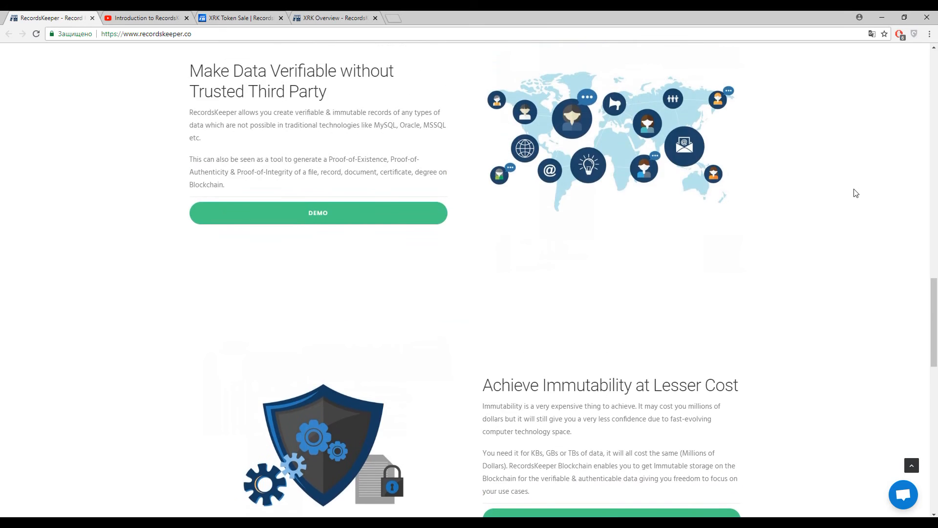
scroll(up, 3)
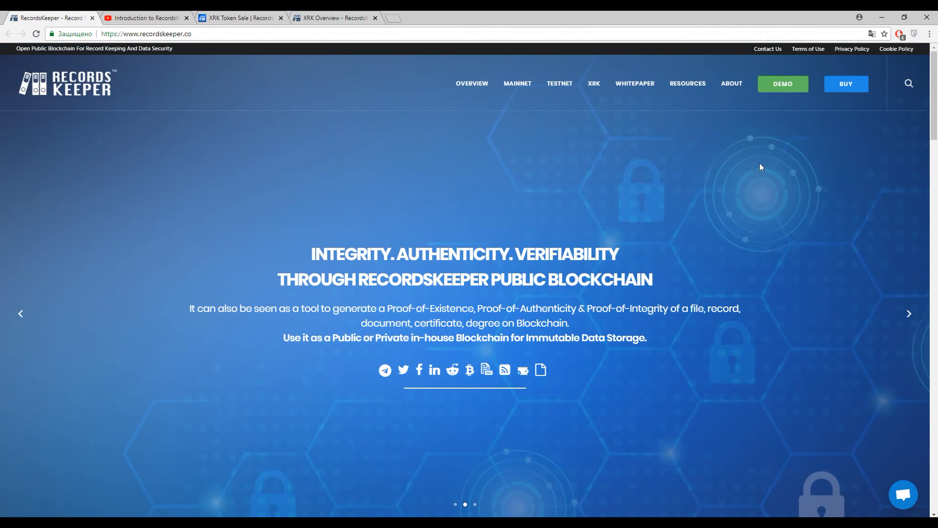
mouse_move(518, 83)
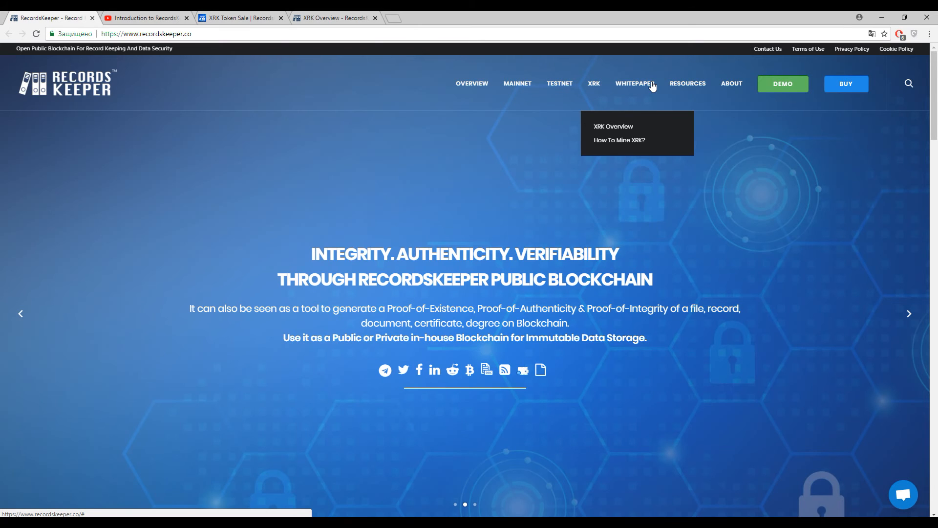
mouse_move(731, 84)
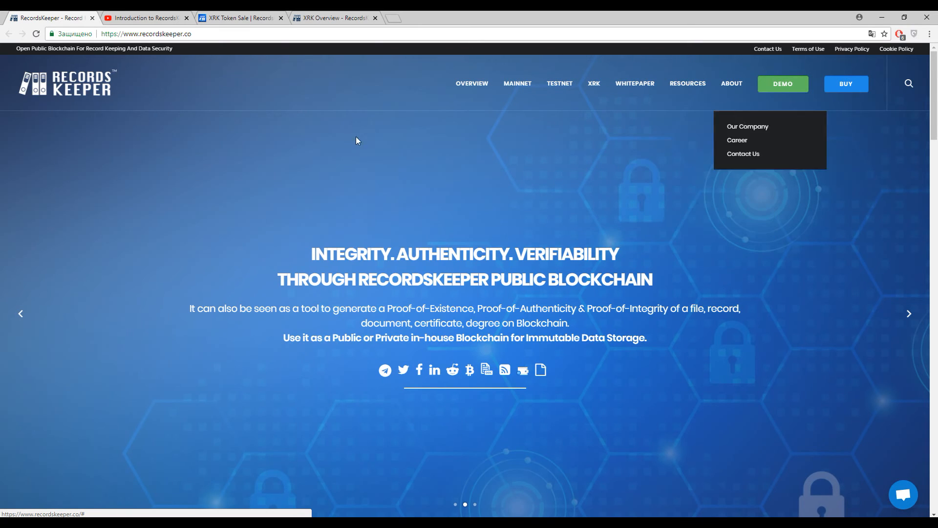
mouse_move(353, 145)
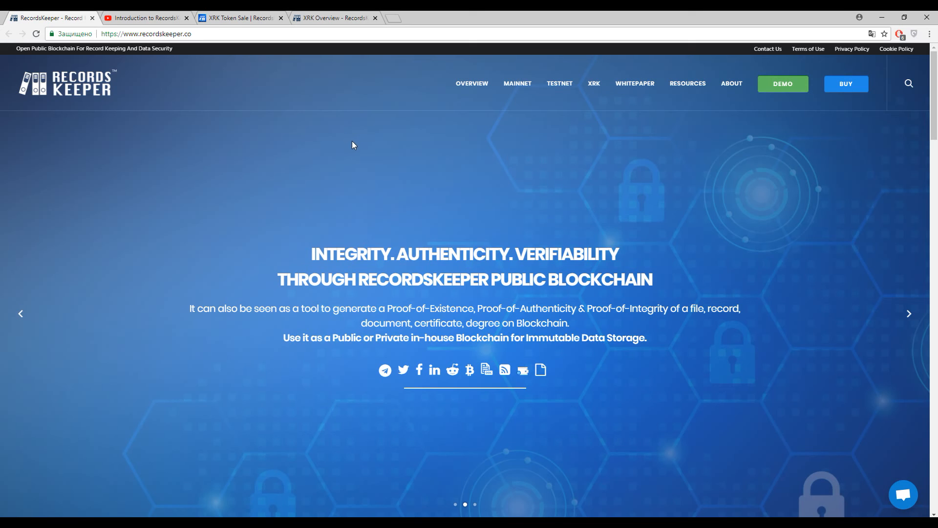
- Switch to the XRK Token Sale helpdesk page showing pre-sale, exchange listing and bonus FAQs
click(237, 17)
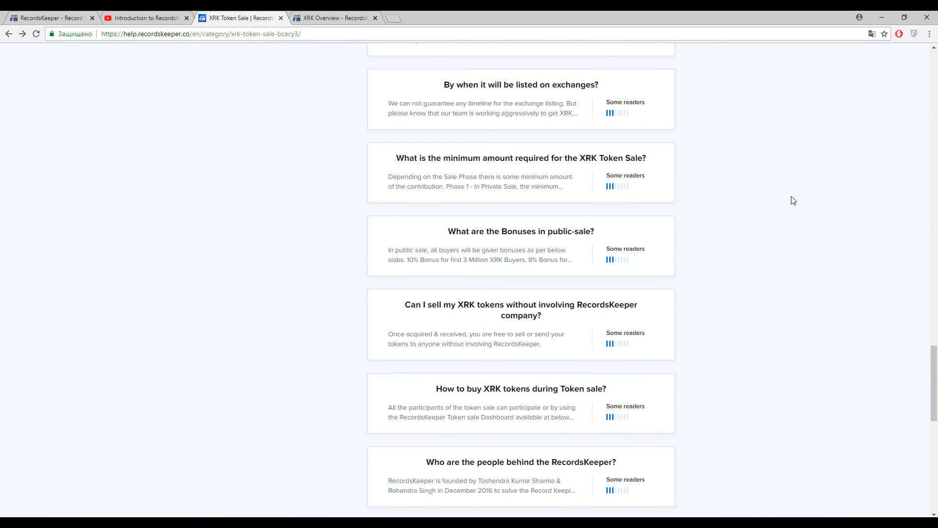
scroll(up, 3)
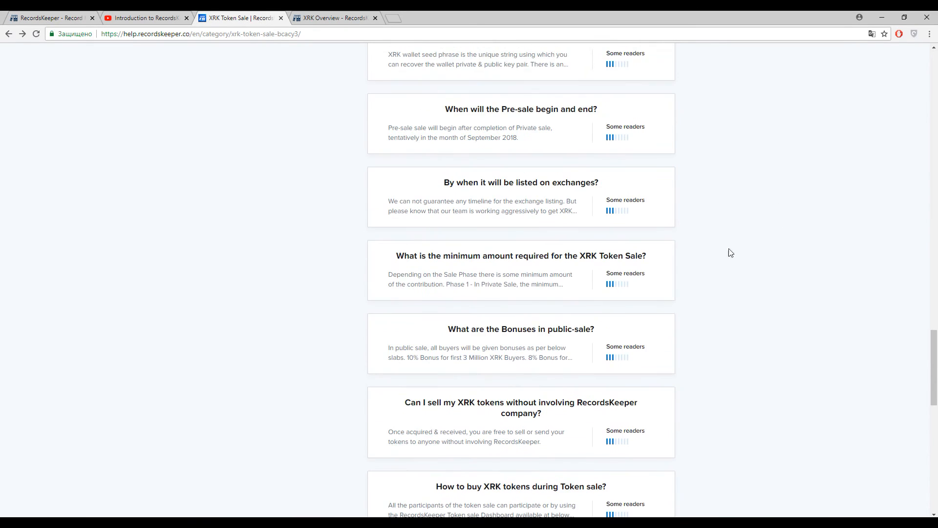
mouse_move(795, 238)
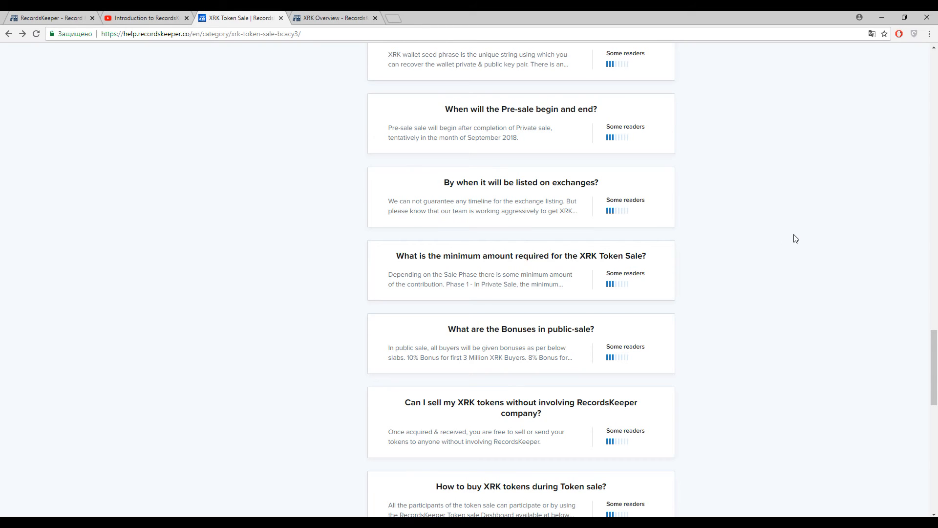
- Switch to the XRK Overview page with its token flow diagram and fee explanation
click(332, 18)
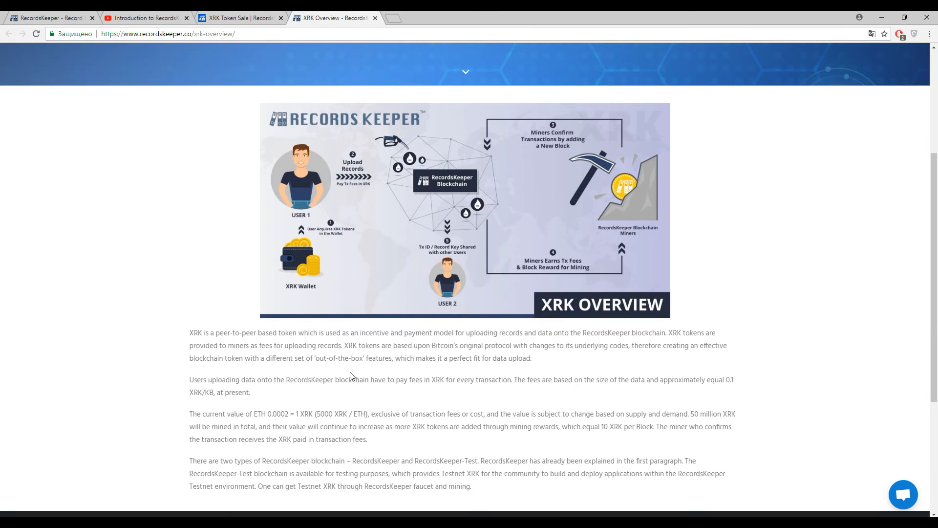
mouse_move(285, 414)
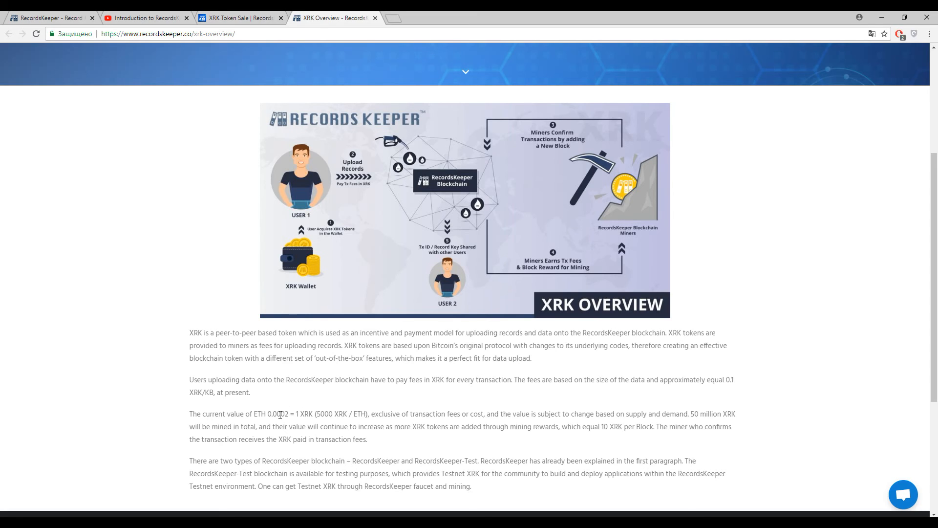
mouse_move(436, 379)
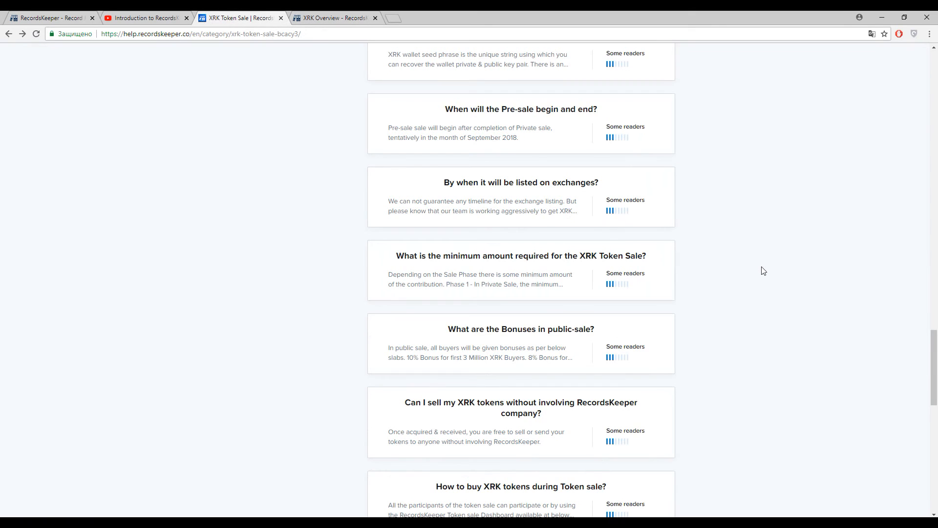
mouse_move(845, 278)
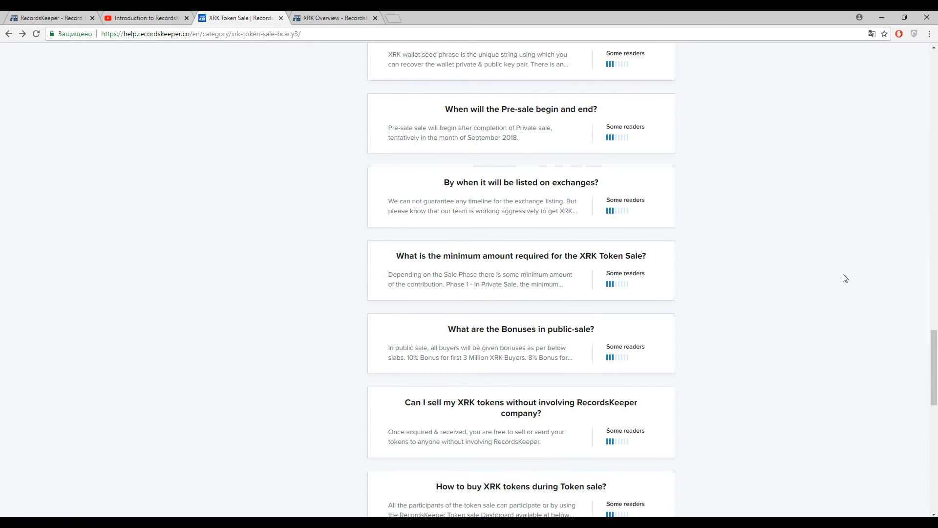
- Scroll the XRK Token Sale article list down to its last questions
scroll(up, 3)
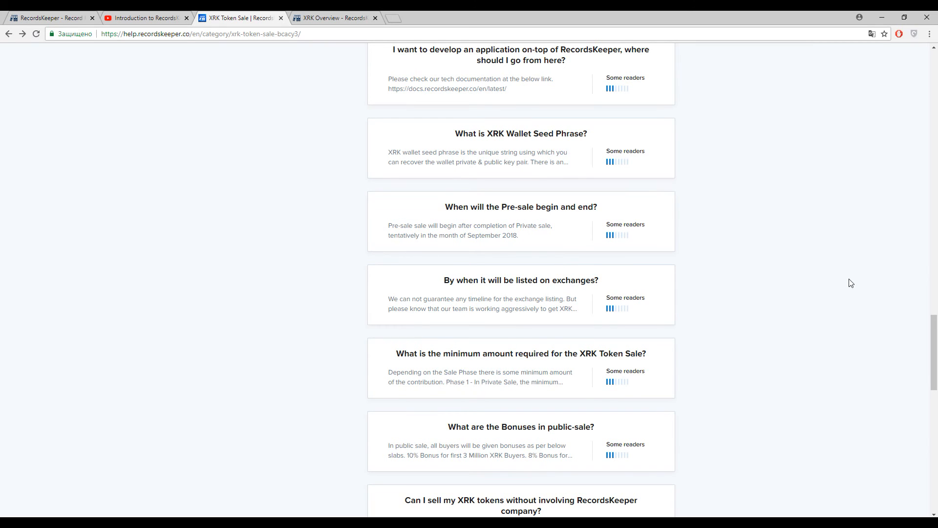
scroll(down, 3)
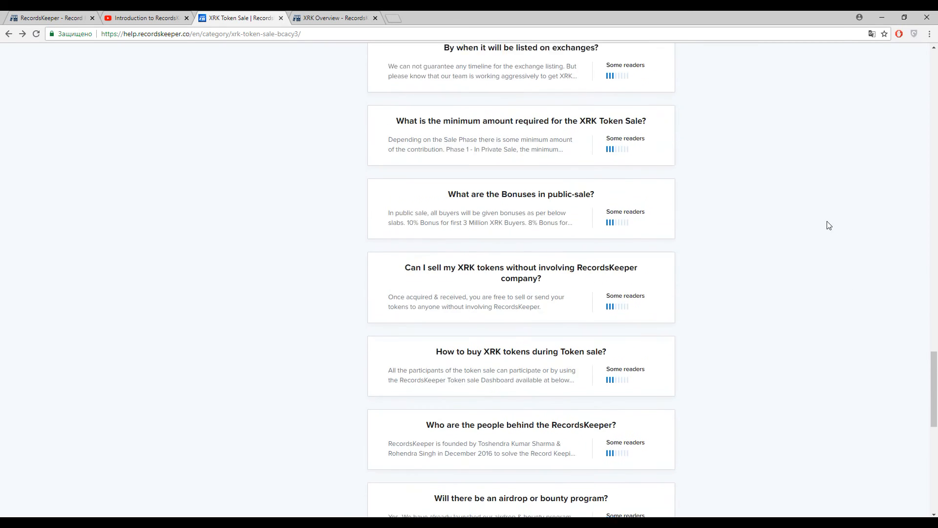
scroll(down, 3)
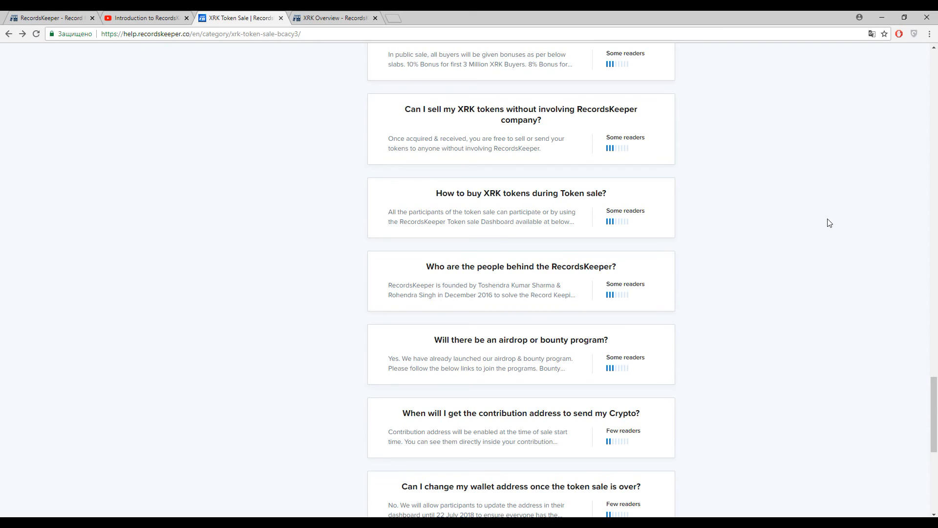
scroll(down, 3)
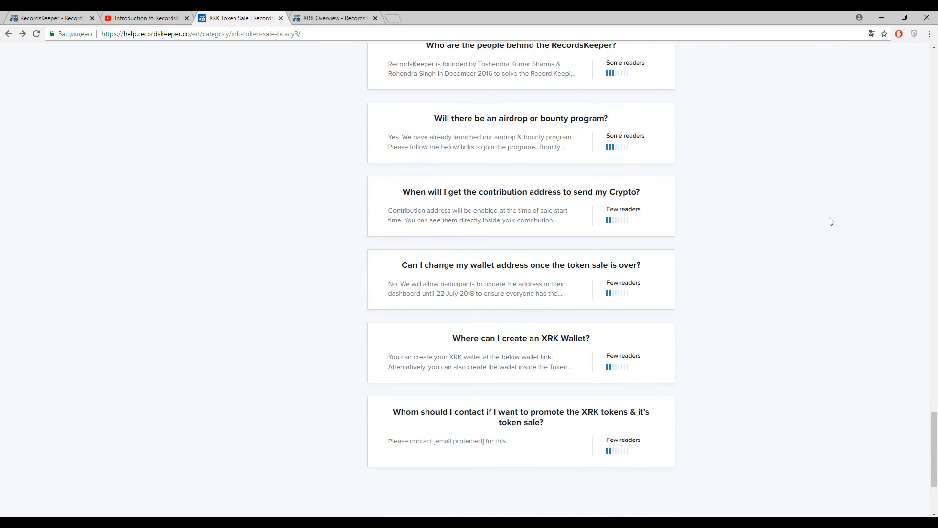
scroll(down, 3)
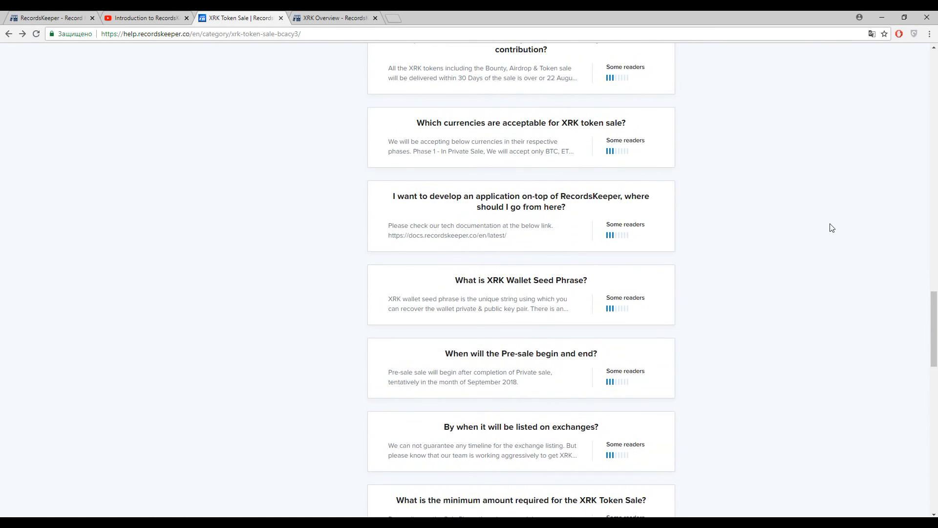
- Scroll back up to the top of the XRK Token Sale category and its first FAQs
scroll(up, 3)
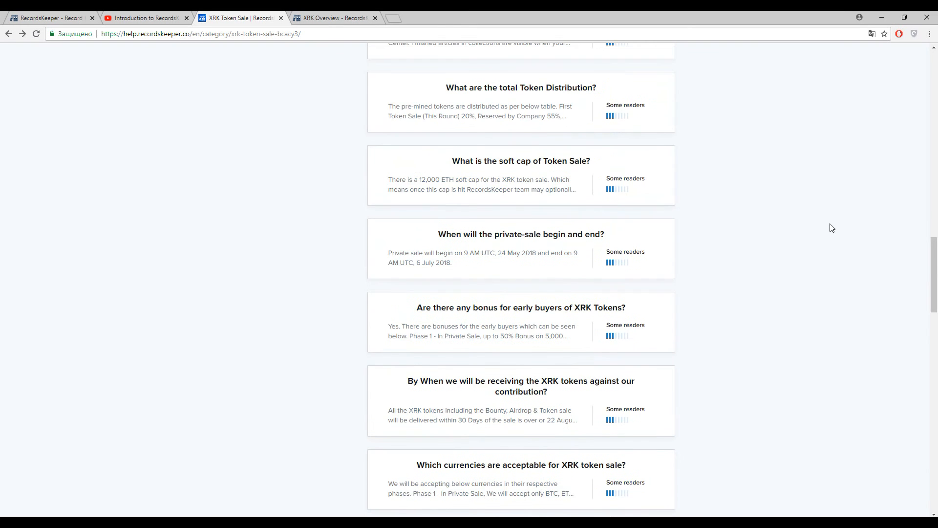
scroll(up, 3)
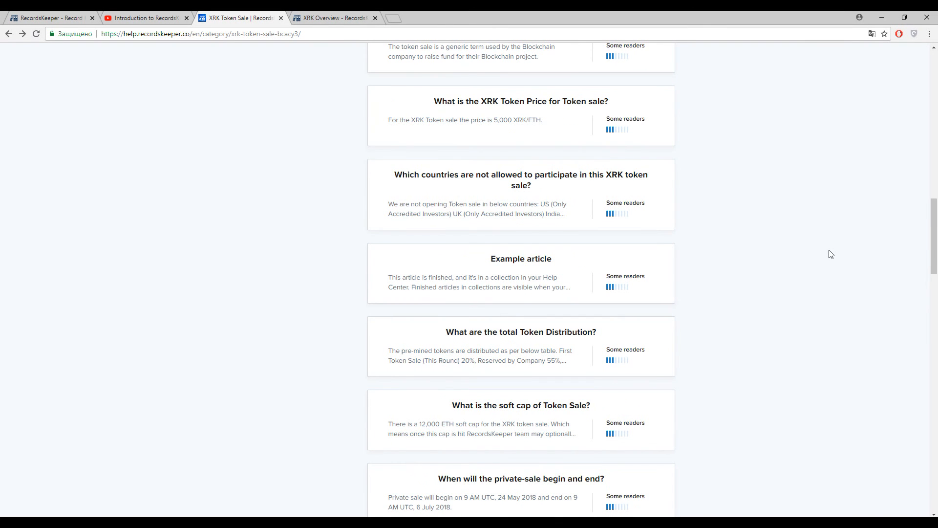
scroll(up, 3)
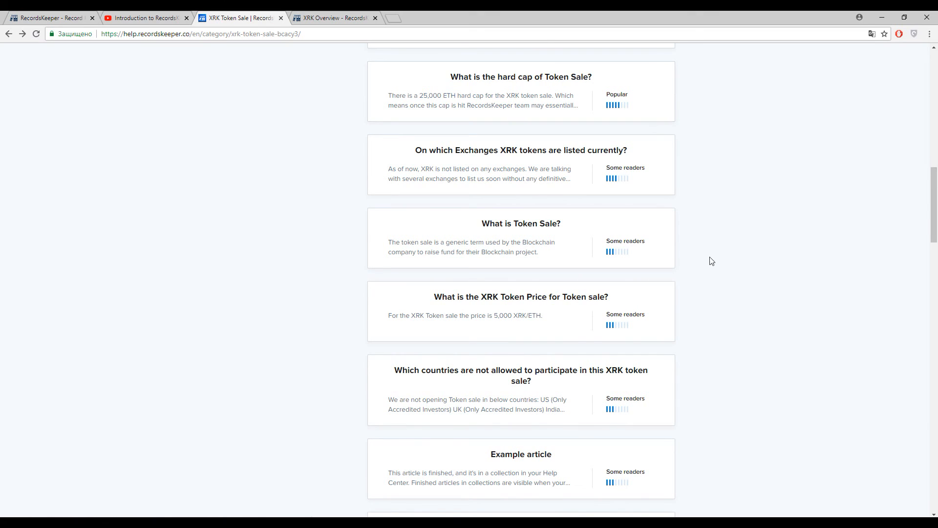
mouse_move(506, 335)
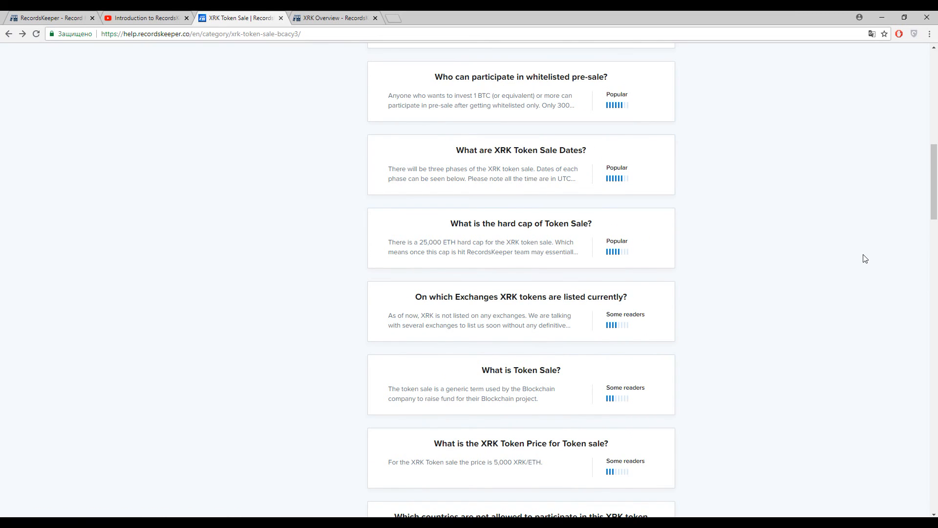
scroll(up, 3)
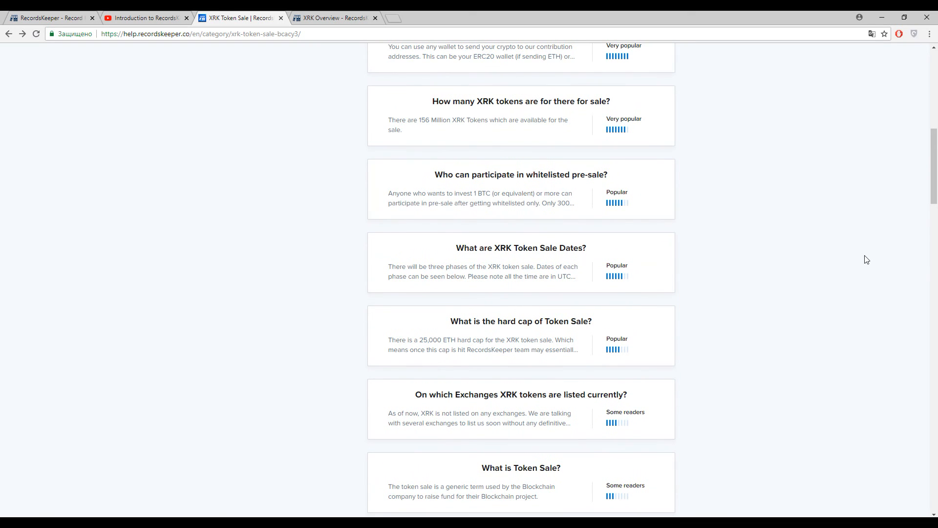
scroll(up, 3)
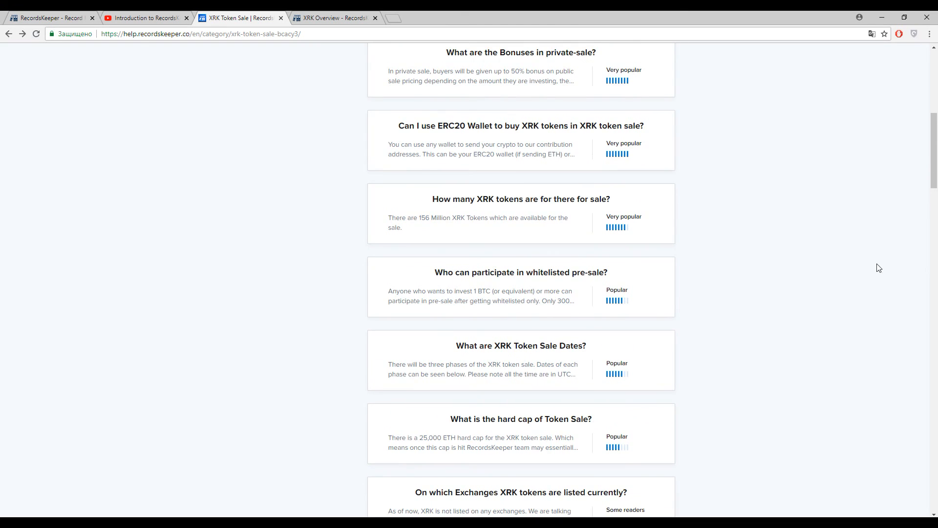
mouse_move(872, 242)
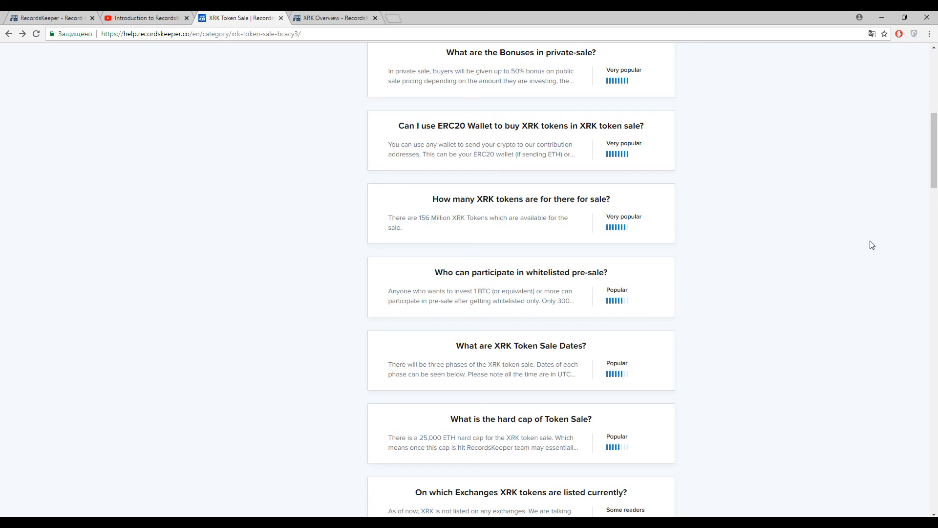
mouse_move(893, 238)
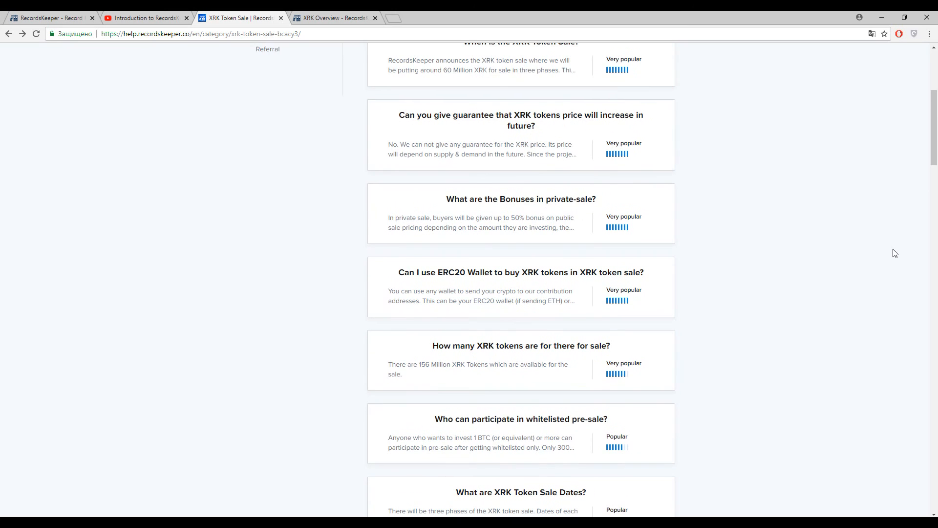
scroll(up, 3)
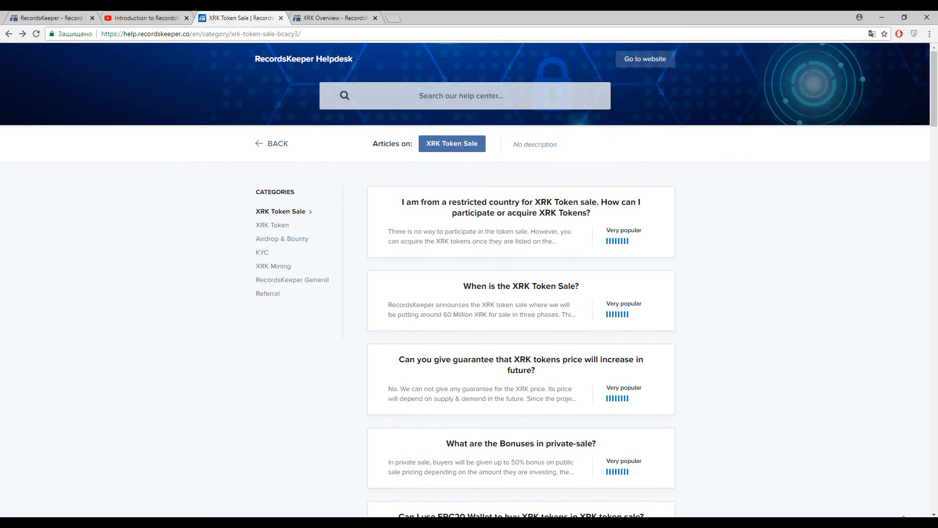
mouse_move(847, 416)
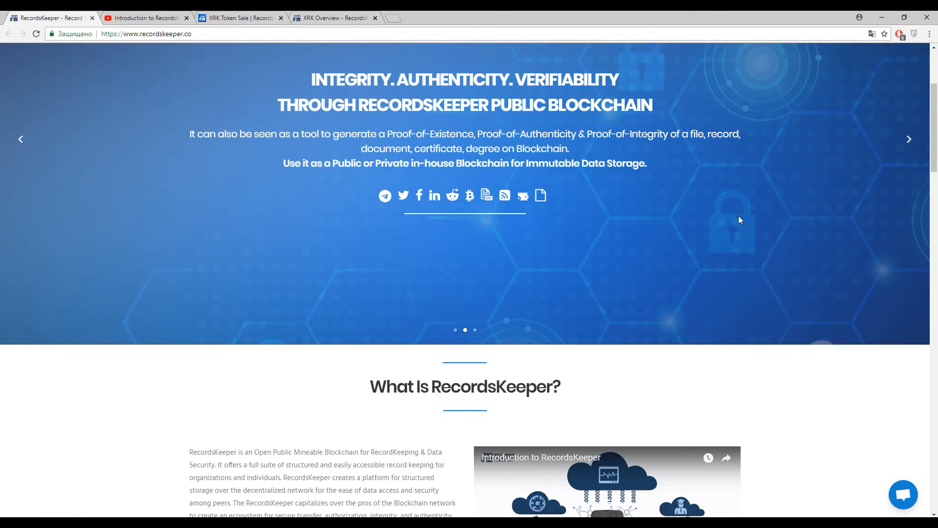
- Scroll the homepage down toward the footer, then back up to How To Get Started
scroll(down, 3)
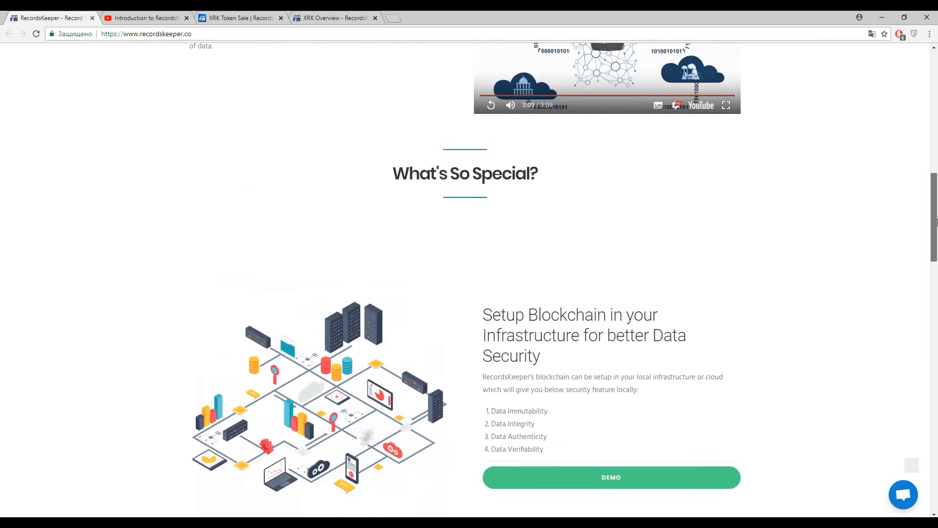
scroll(down, 3)
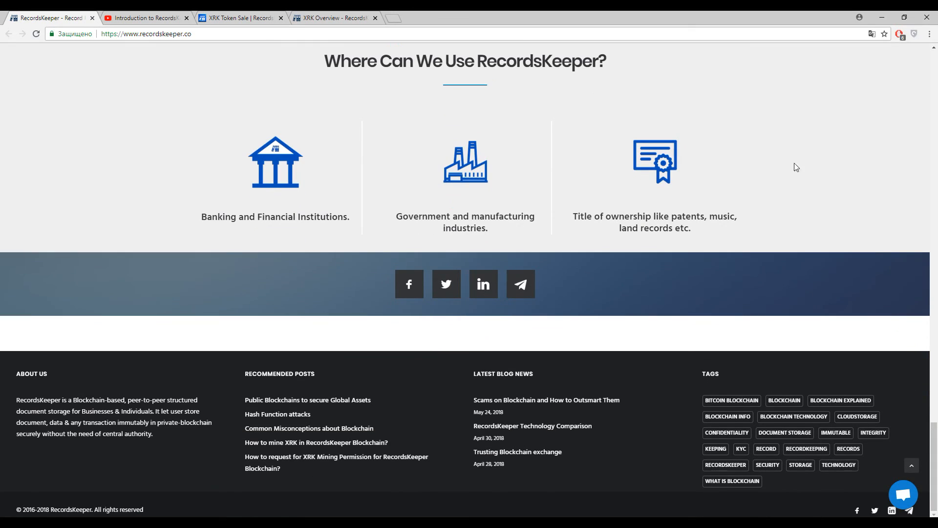
mouse_move(827, 151)
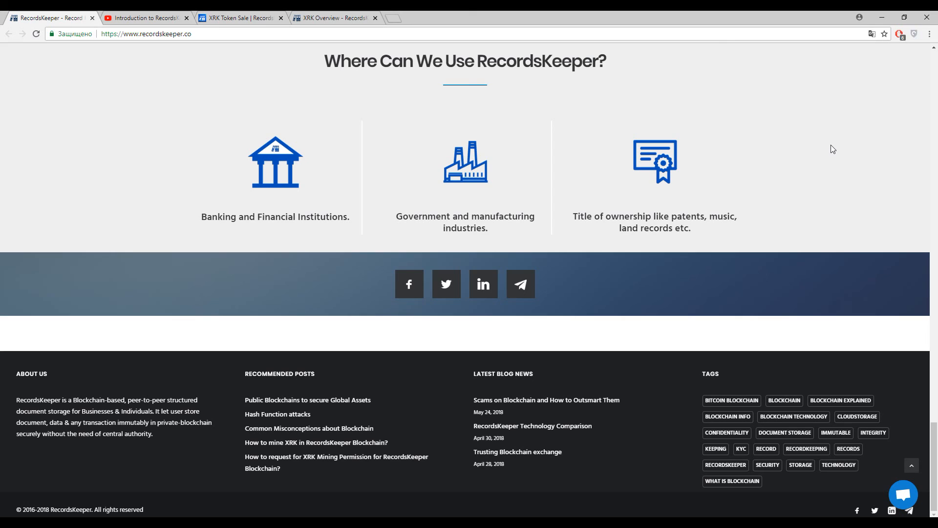
mouse_move(854, 148)
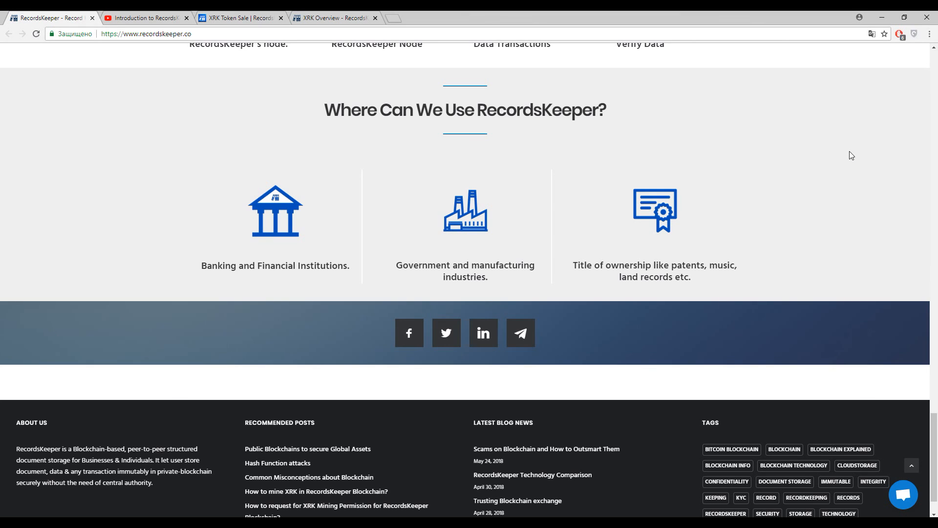
mouse_move(856, 151)
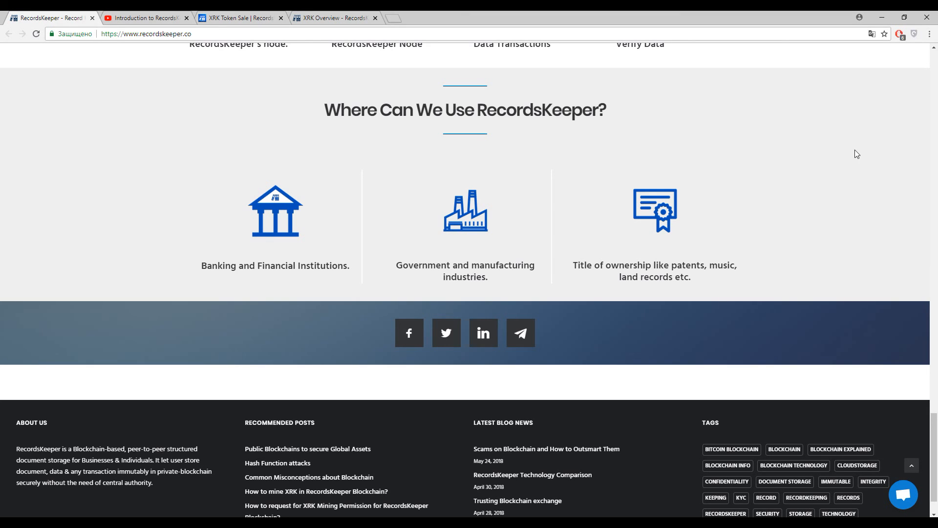
mouse_move(864, 152)
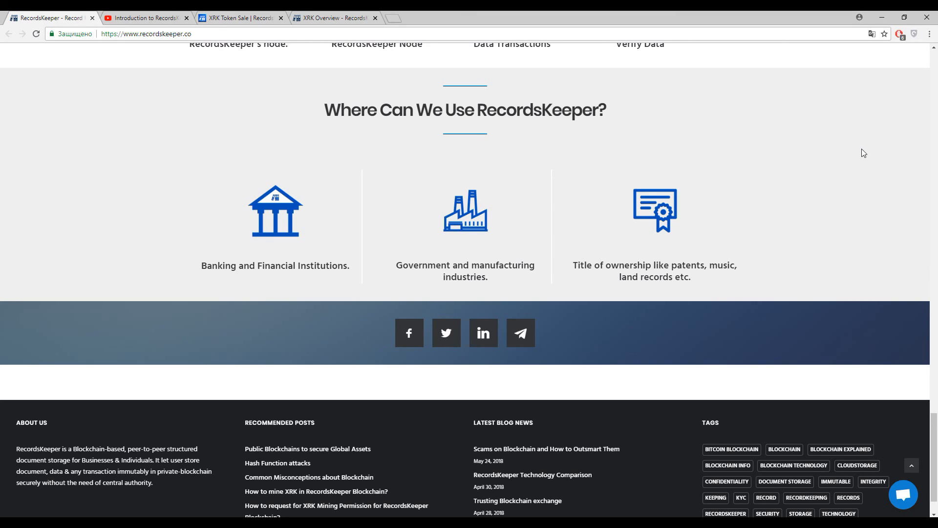
scroll(up, 3)
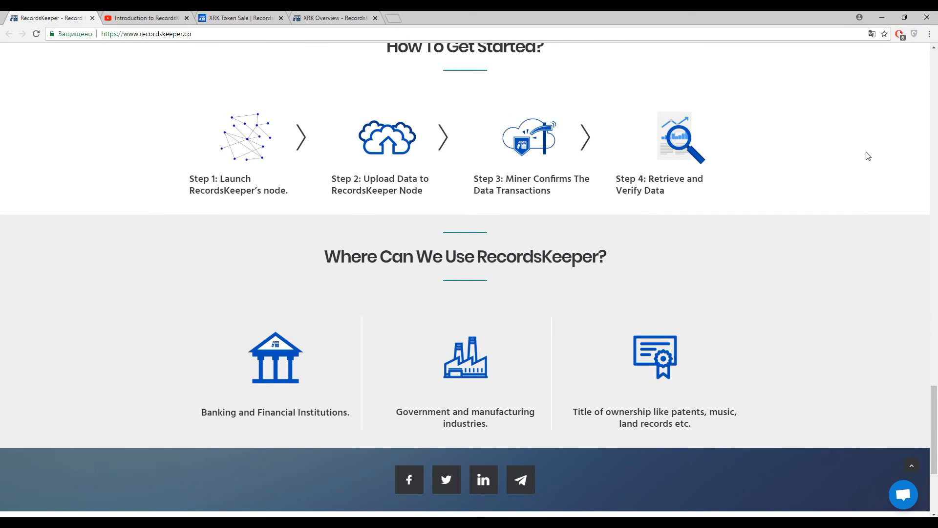